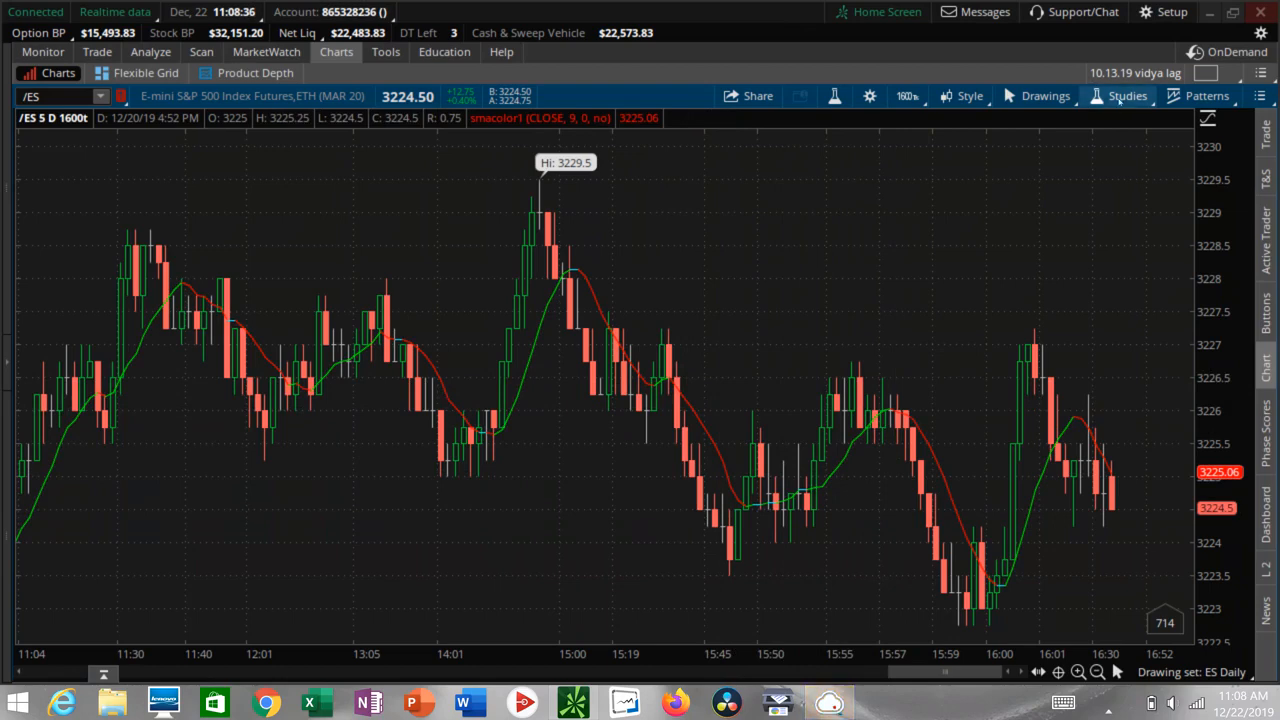
- Remove the smacolor1 study from the /ES chart's price pane
{"action": "left_click", "coordinate": [1119, 95]}
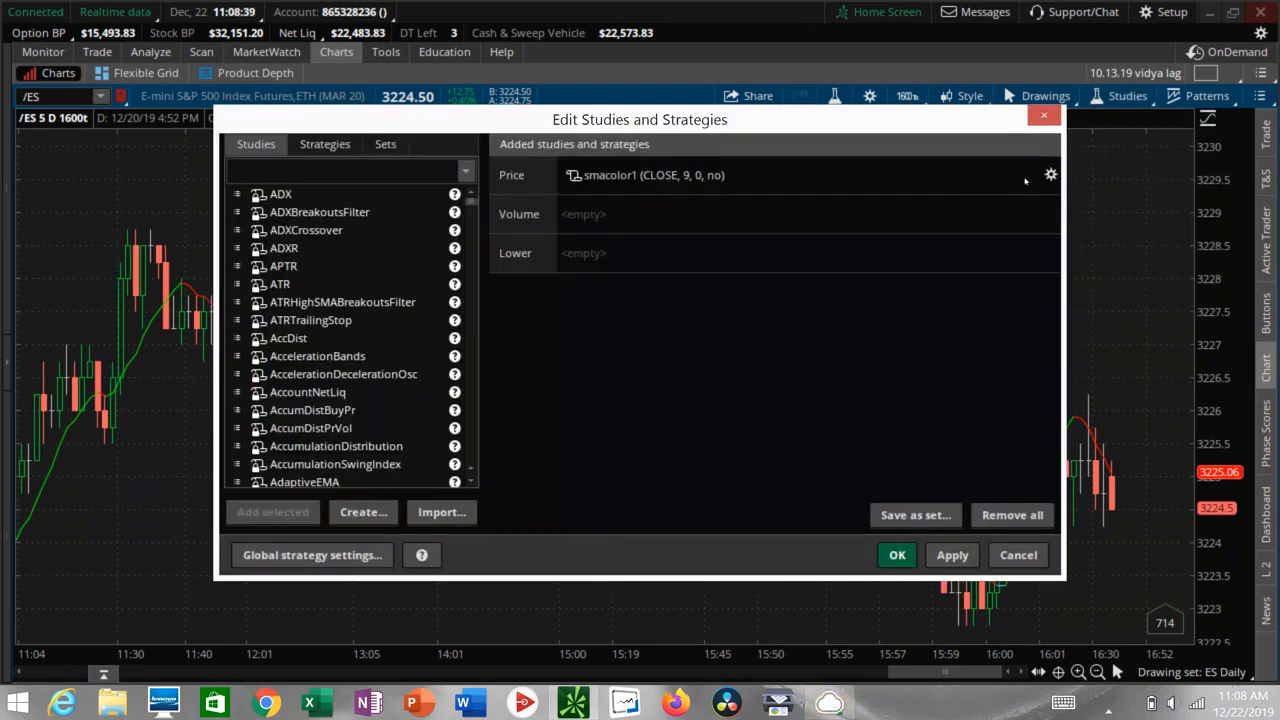
{"action": "left_click", "coordinate": [1012, 515]}
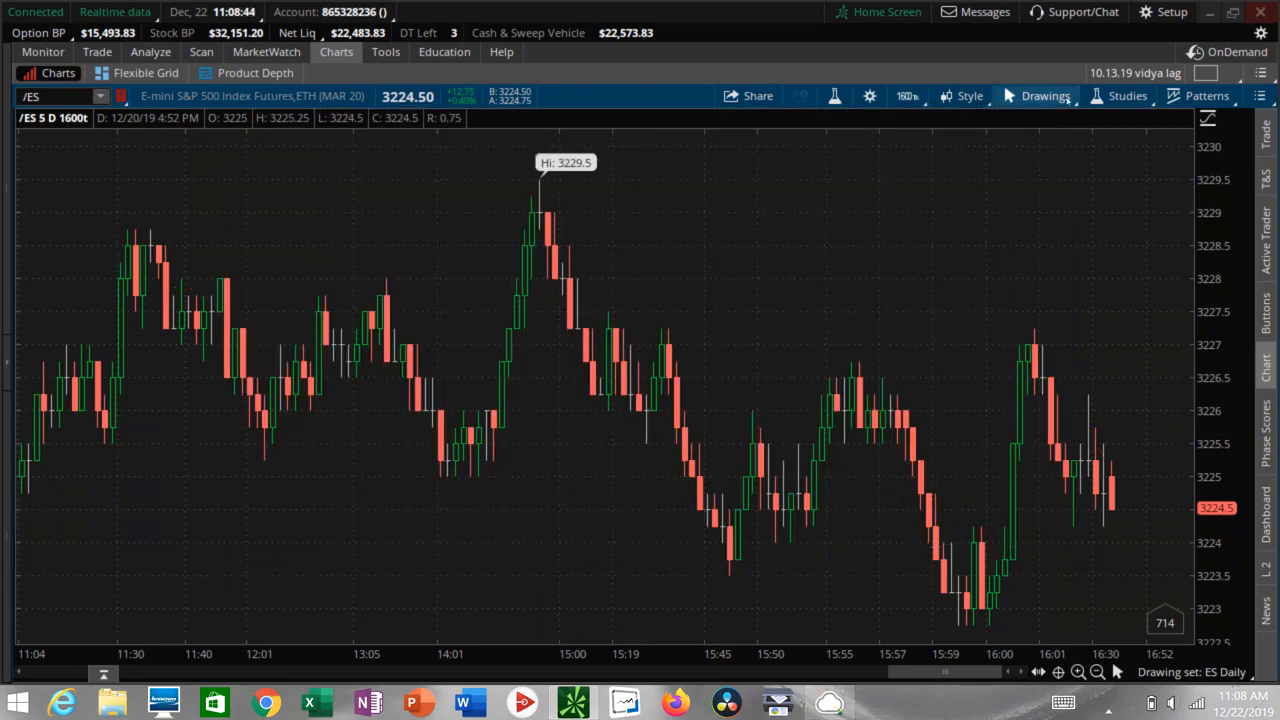
- Search the studies library for 'sm' and delete the smacolor1 and smacolor studies
{"action": "left_click", "coordinate": [1126, 95]}
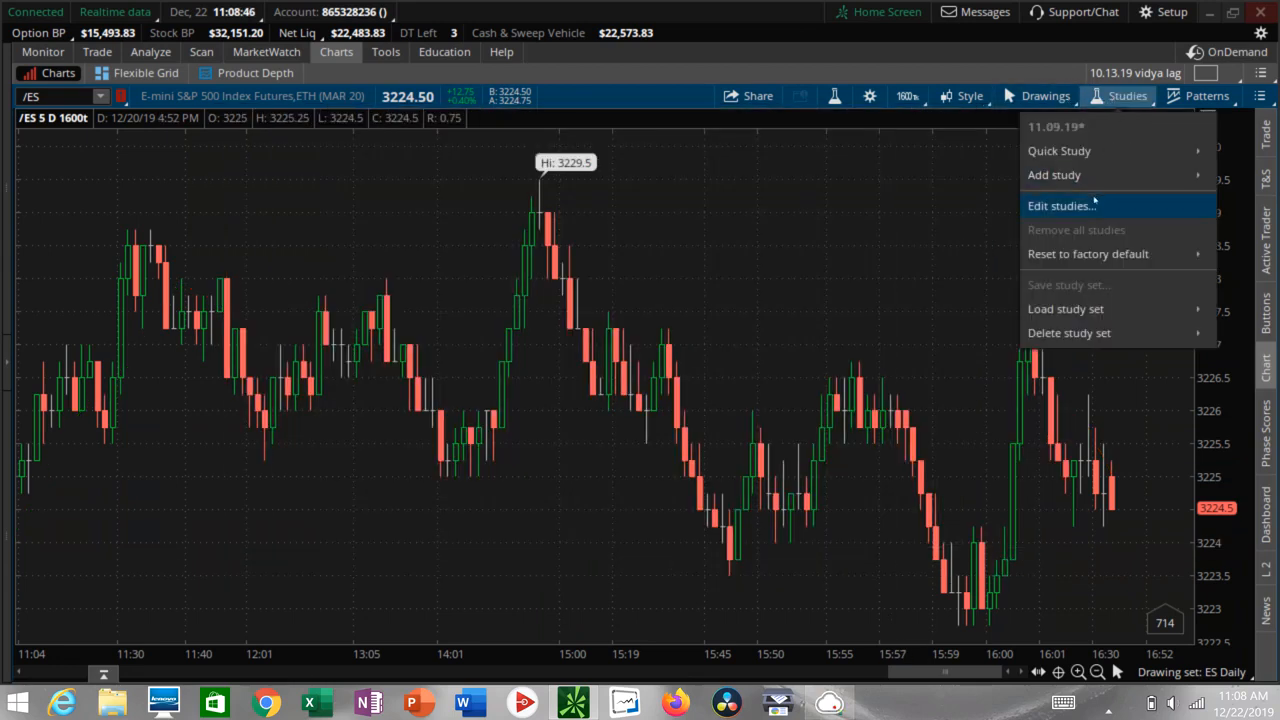
{"action": "left_click", "coordinate": [1061, 205]}
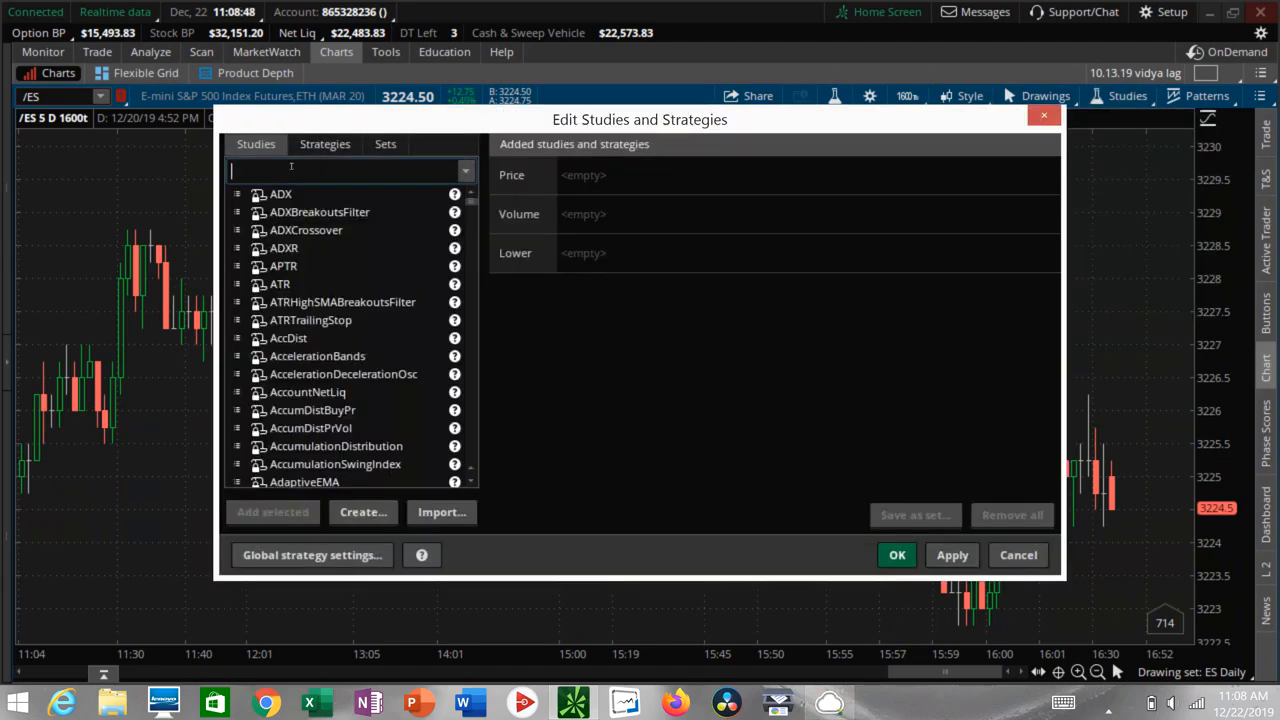
{"action": "type", "text": "sma"}
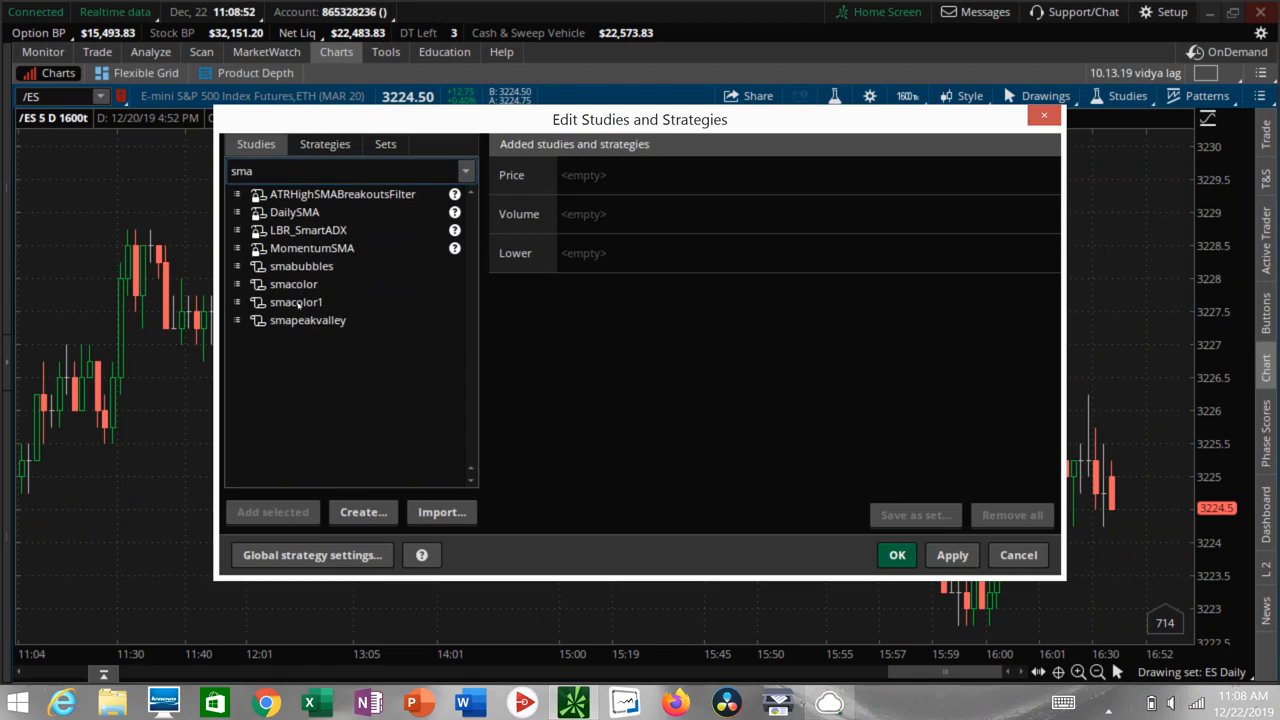
{"action": "right_click", "coordinate": [295, 301]}
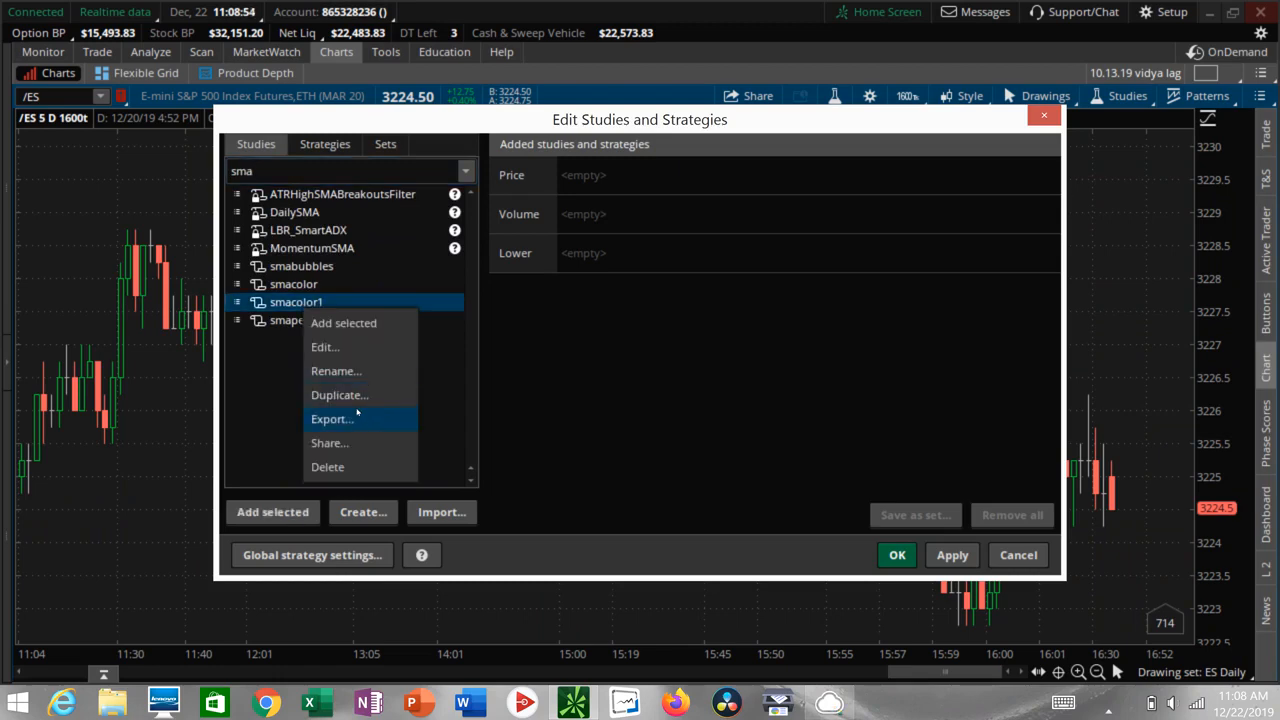
{"action": "left_click", "coordinate": [328, 467]}
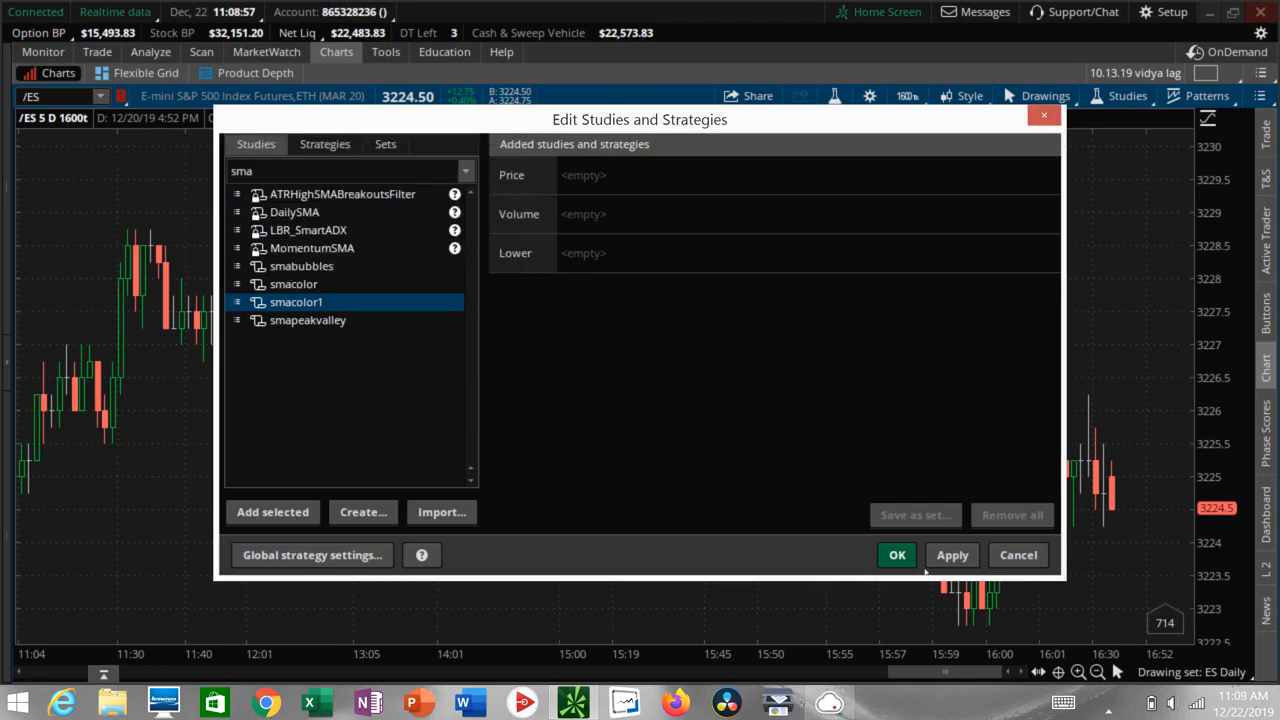
{"action": "right_click", "coordinate": [293, 284]}
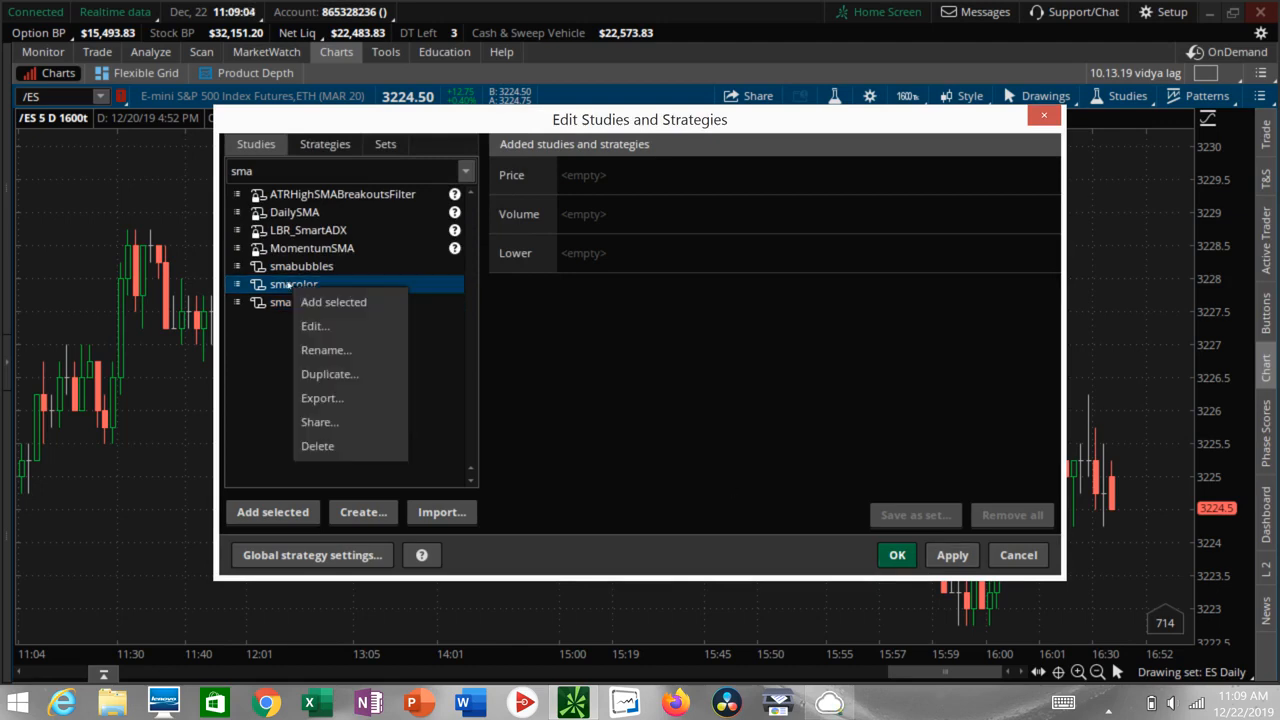
{"action": "mouse_move", "coordinate": [318, 446]}
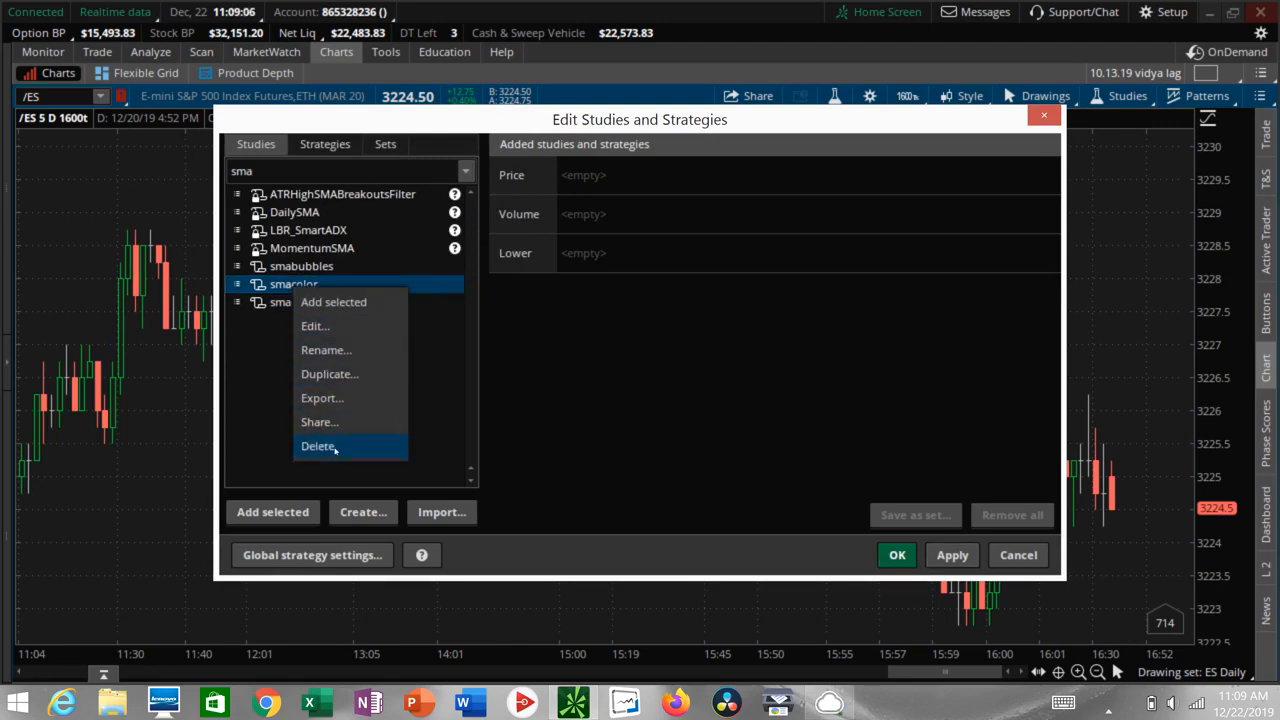
{"action": "left_click", "coordinate": [318, 446]}
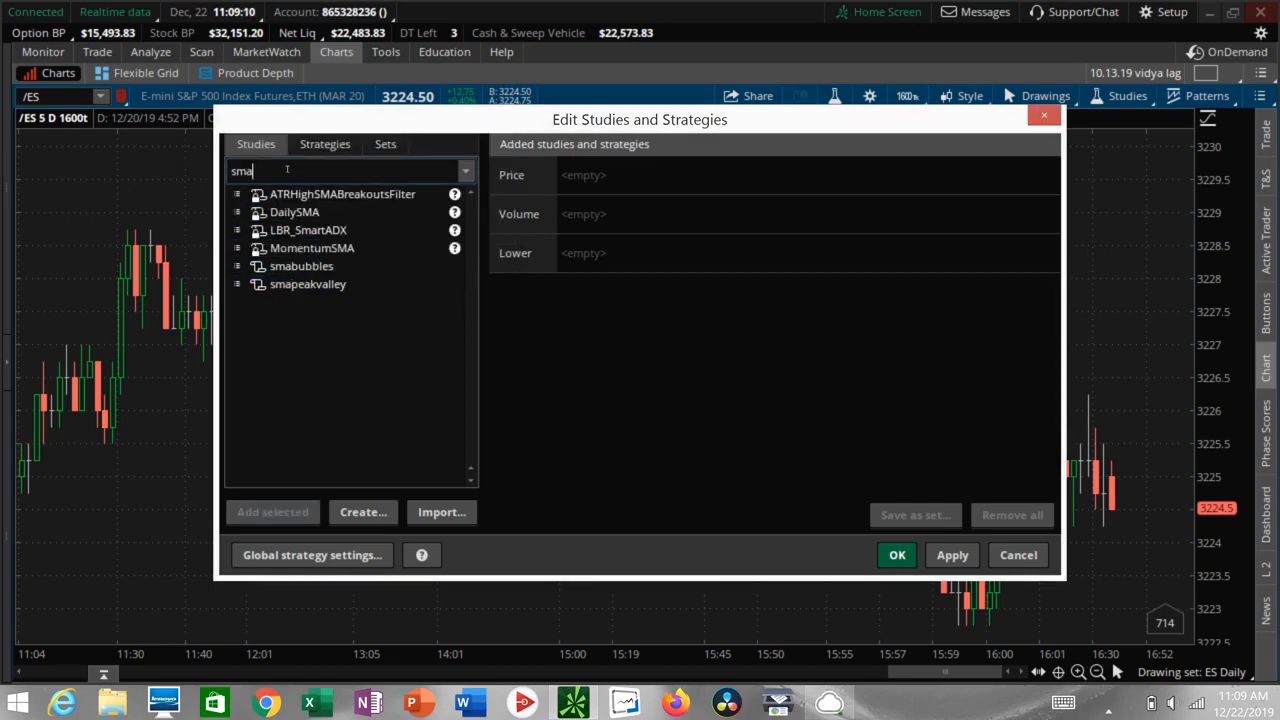
- Search 'simpl', add SimpleMovingAvg to the price pane, and view its source
{"action": "key", "text": "BackSpace"}
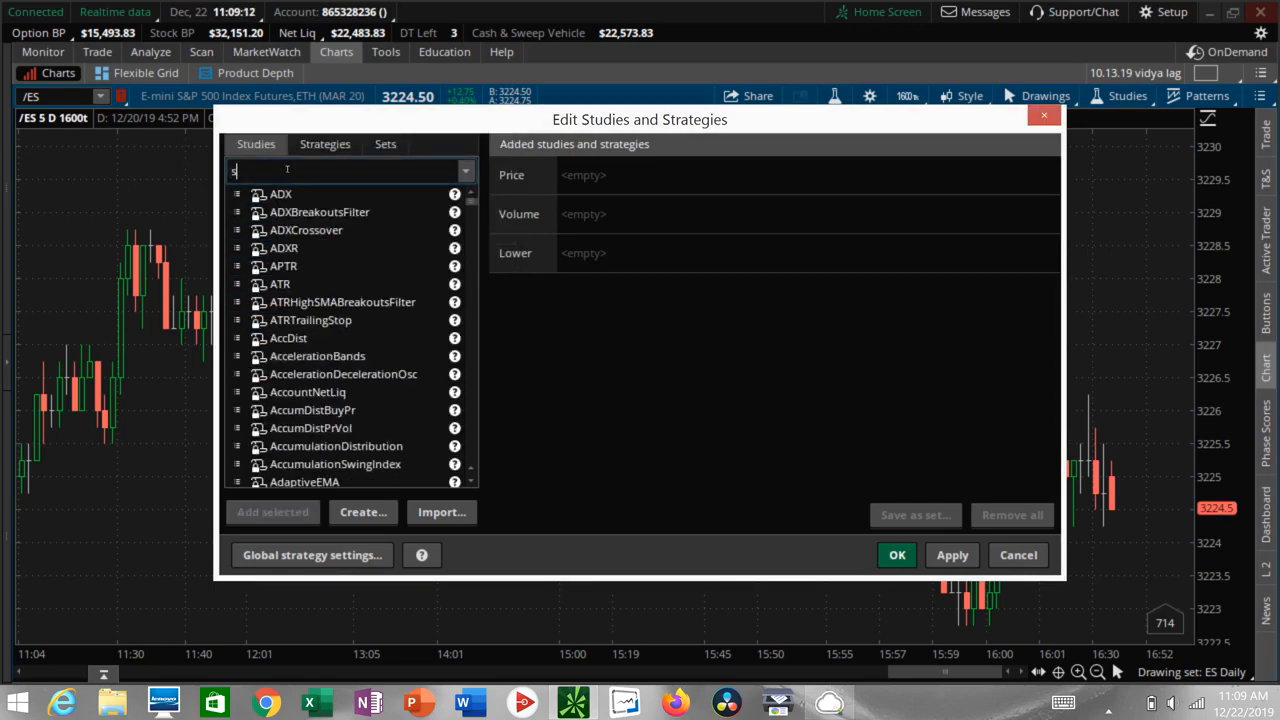
{"action": "type", "text": "simpl"}
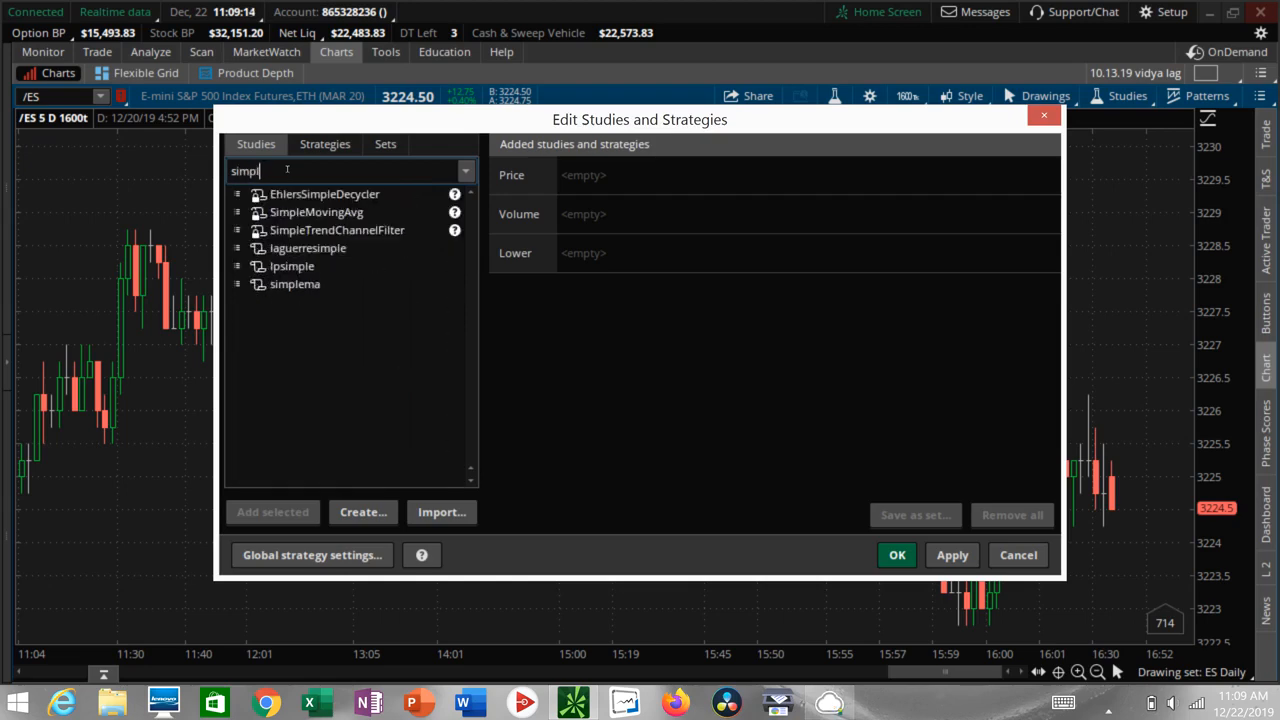
{"action": "left_click", "coordinate": [316, 212]}
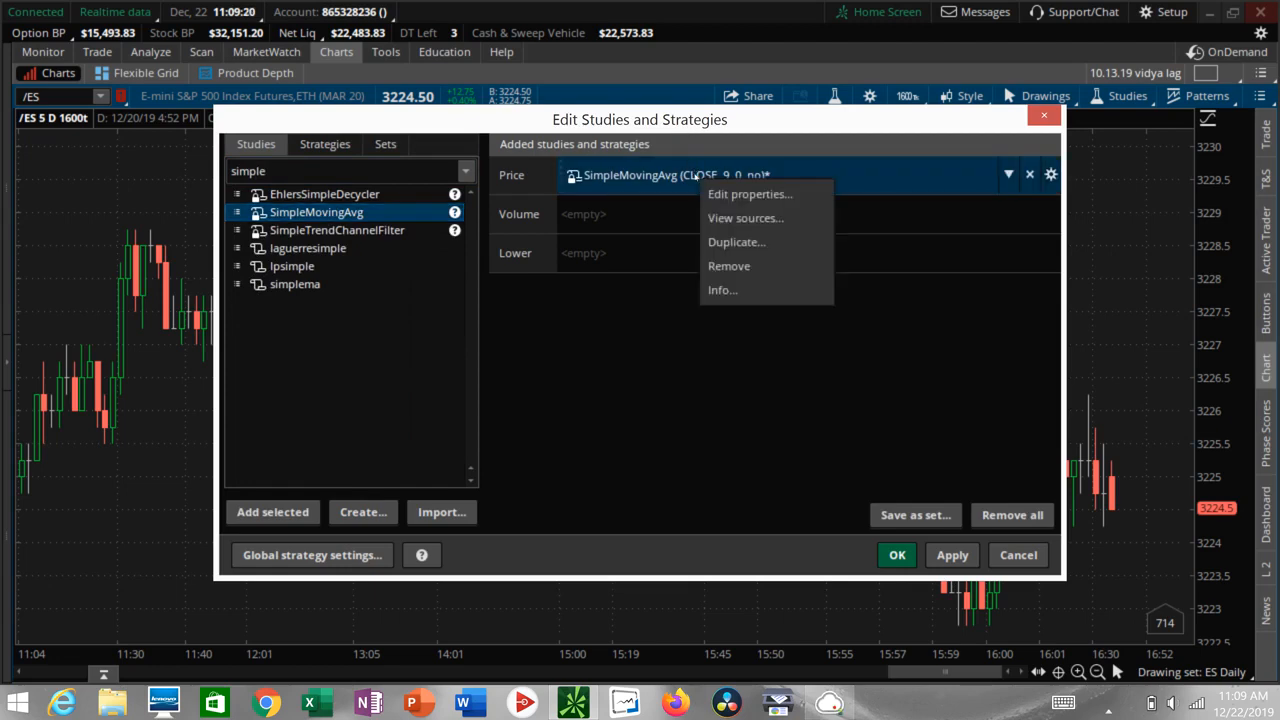
{"action": "mouse_move", "coordinate": [745, 218]}
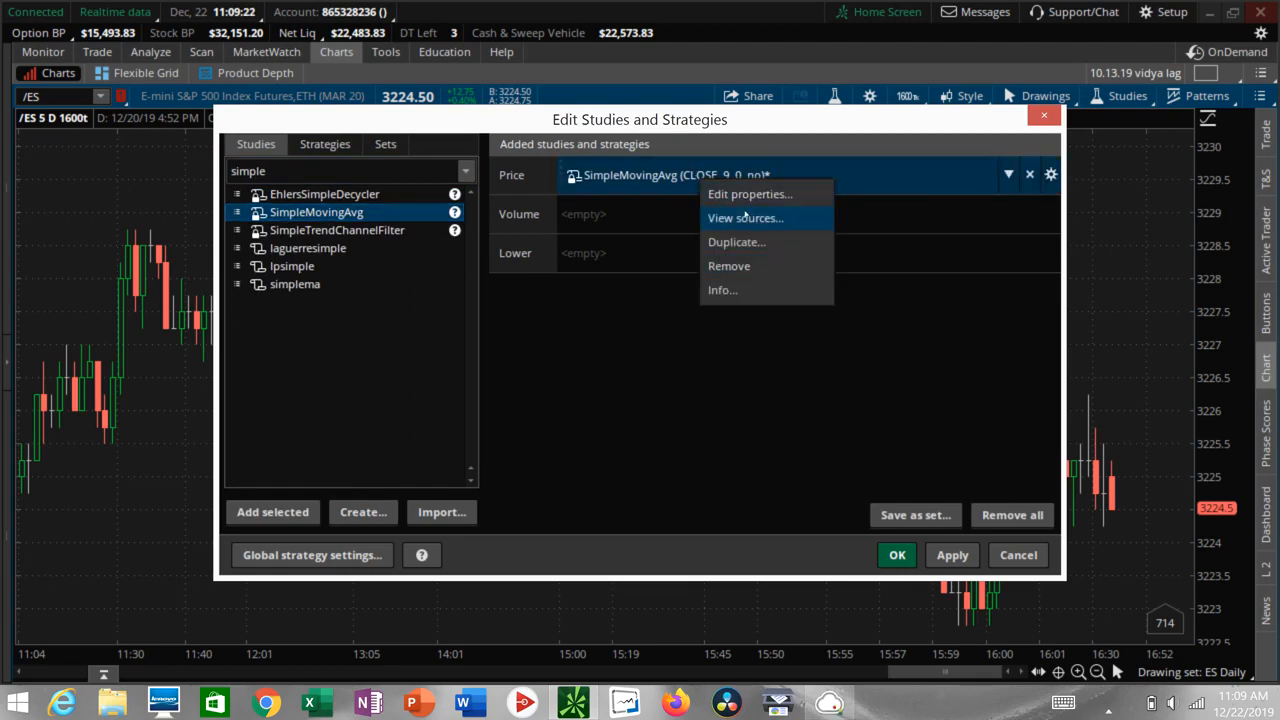
{"action": "left_click", "coordinate": [745, 218]}
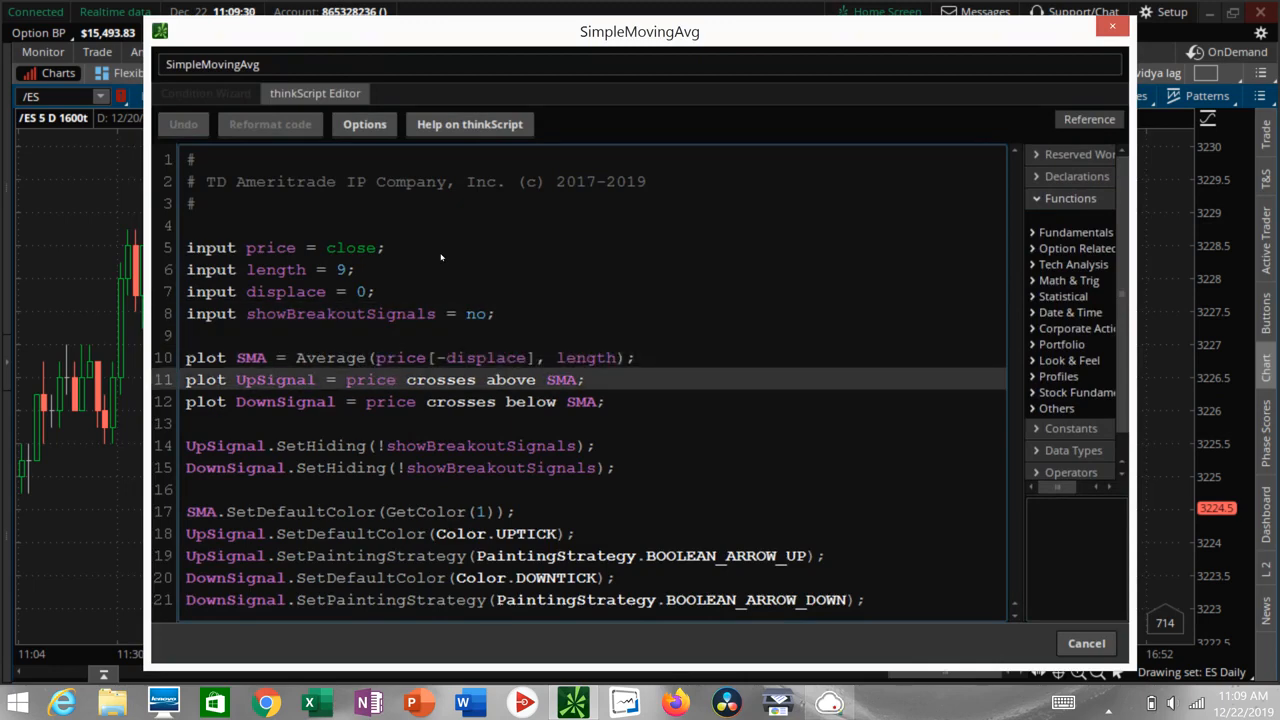
- Select the SMA plot line and create a new study from the SimpleMovingAvg code
{"action": "double_click", "coordinate": [251, 357]}
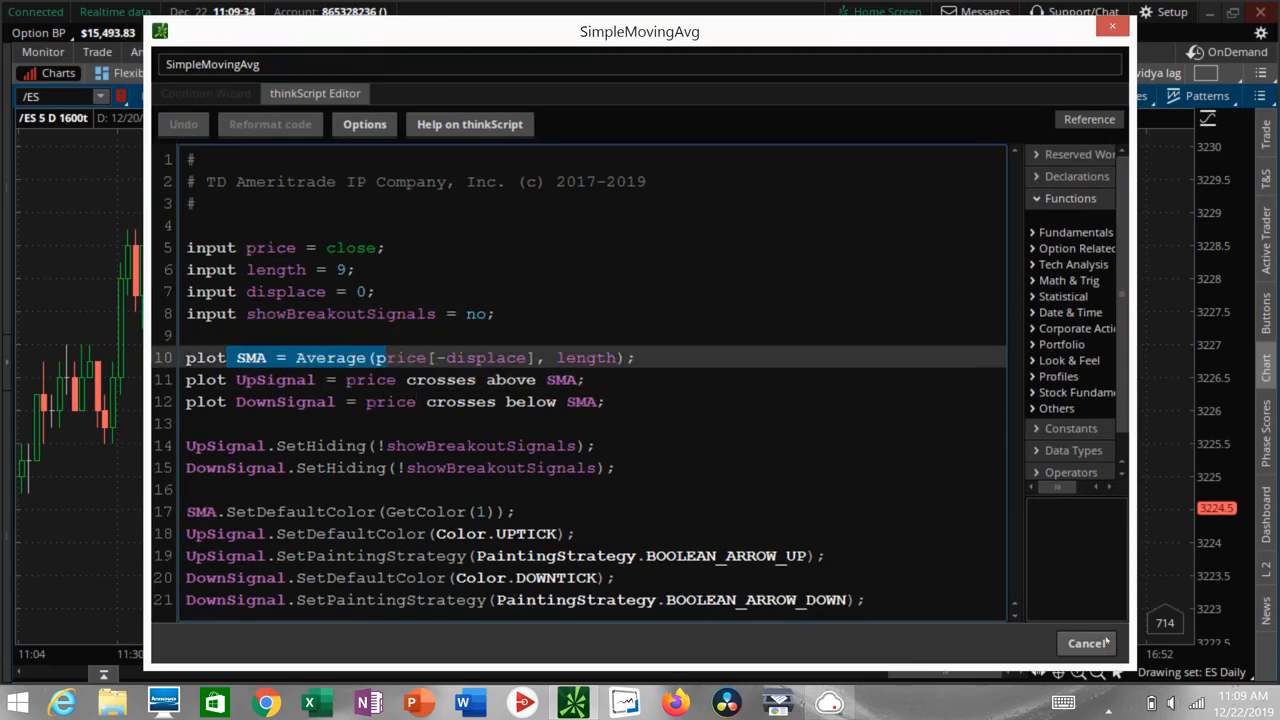
{"action": "left_click", "coordinate": [1077, 643]}
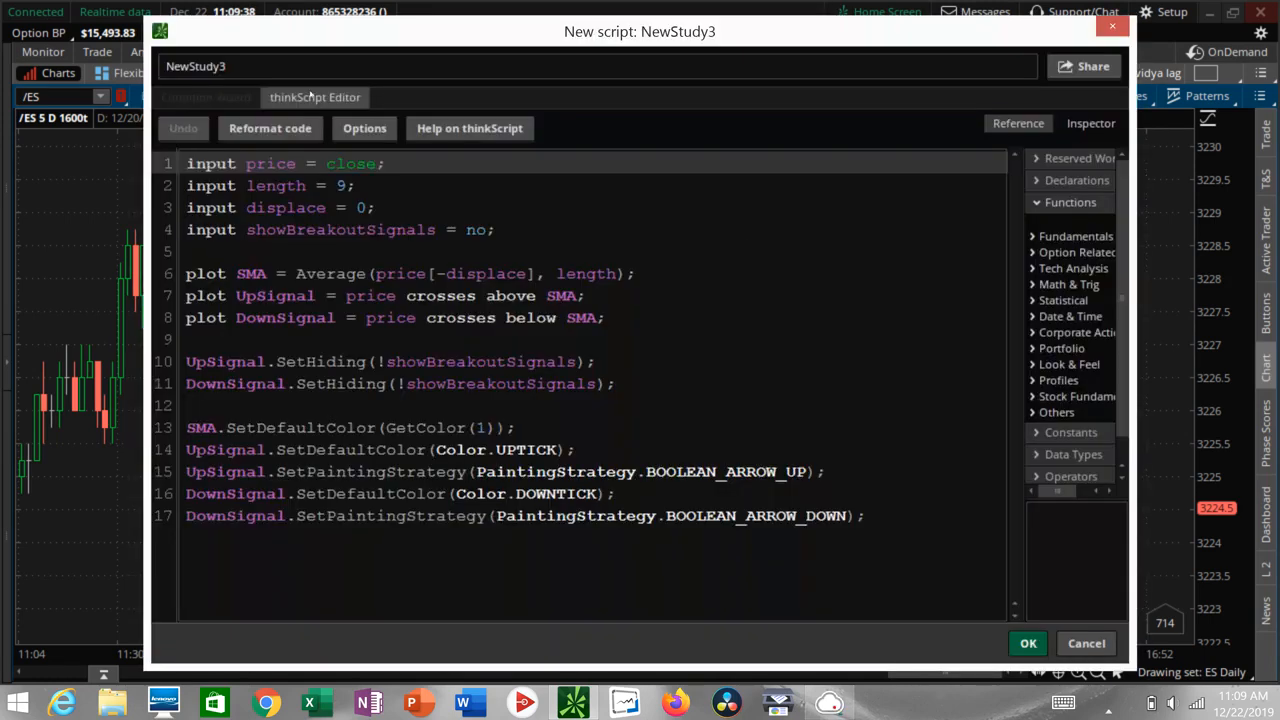
- Name the new script 'smacolor'
{"action": "type", "text": "sma"}
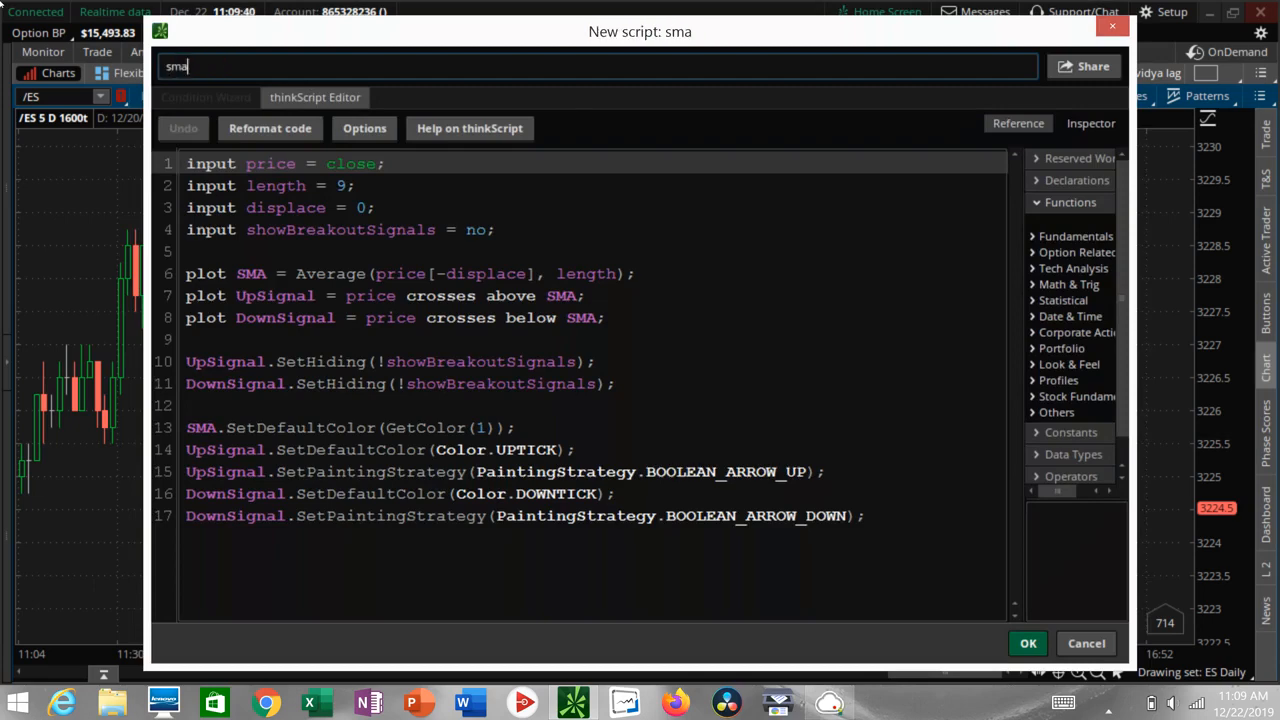
{"action": "type", "text": "color"}
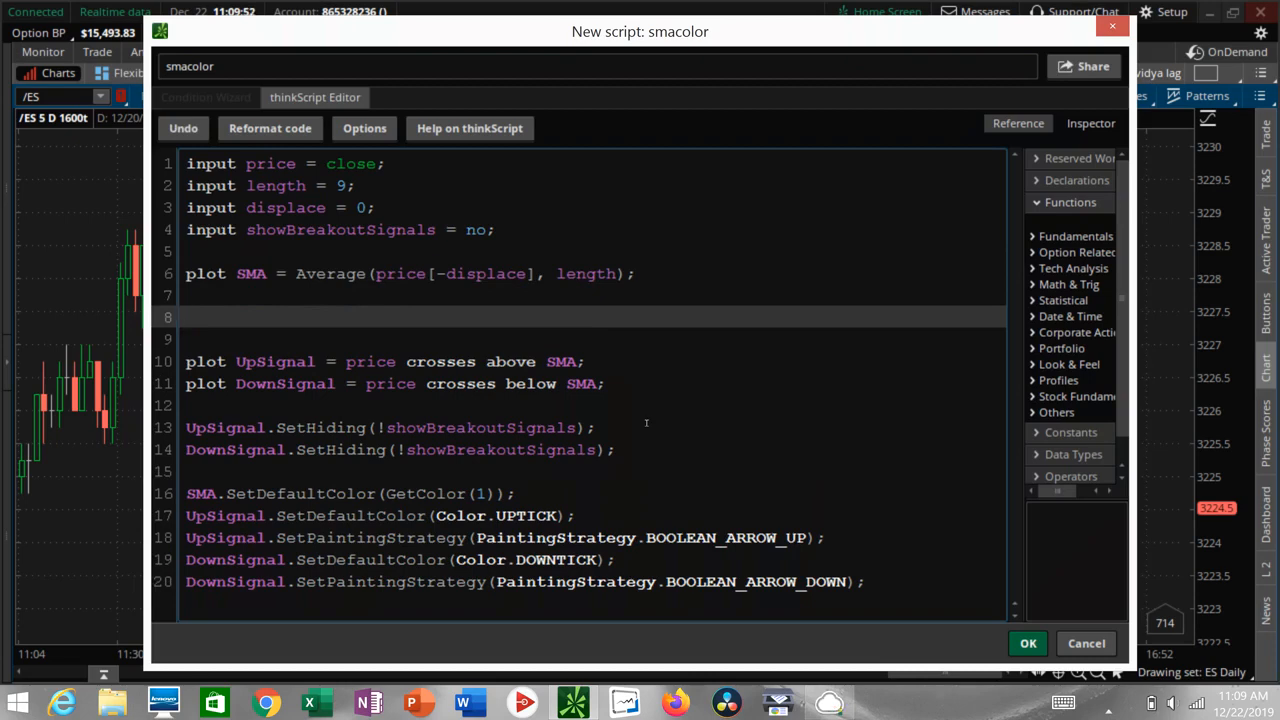
- Write 'def long = SMA > SMA[1];' on line 8, removing a stray period
{"action": "left_click", "coordinate": [190, 317]}
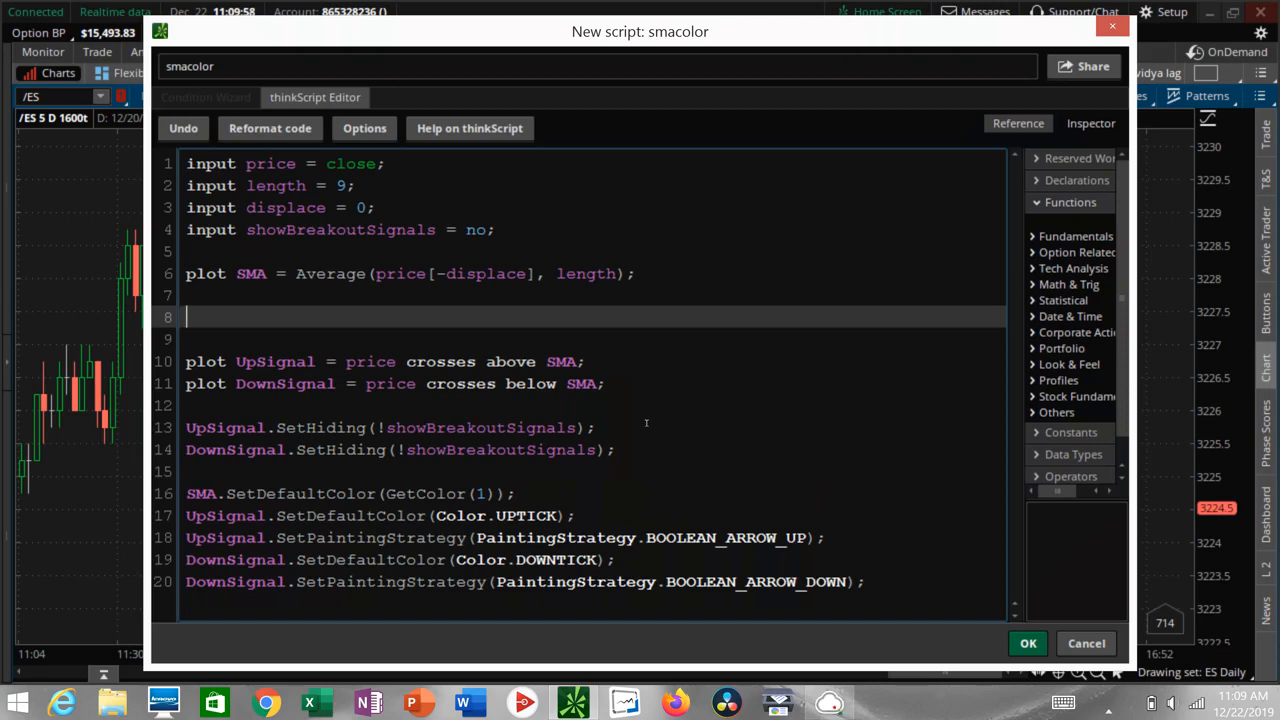
{"action": "type", "text": "def long"}
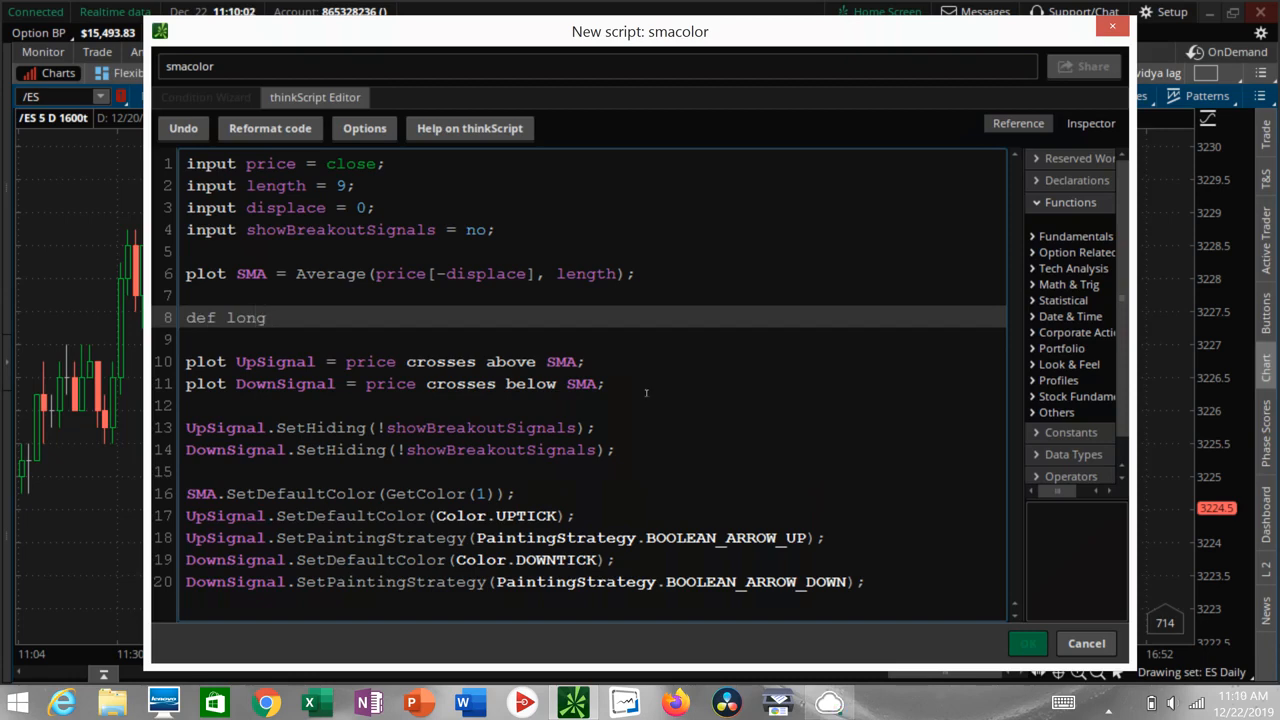
{"action": "type", "text": "= SMA"}
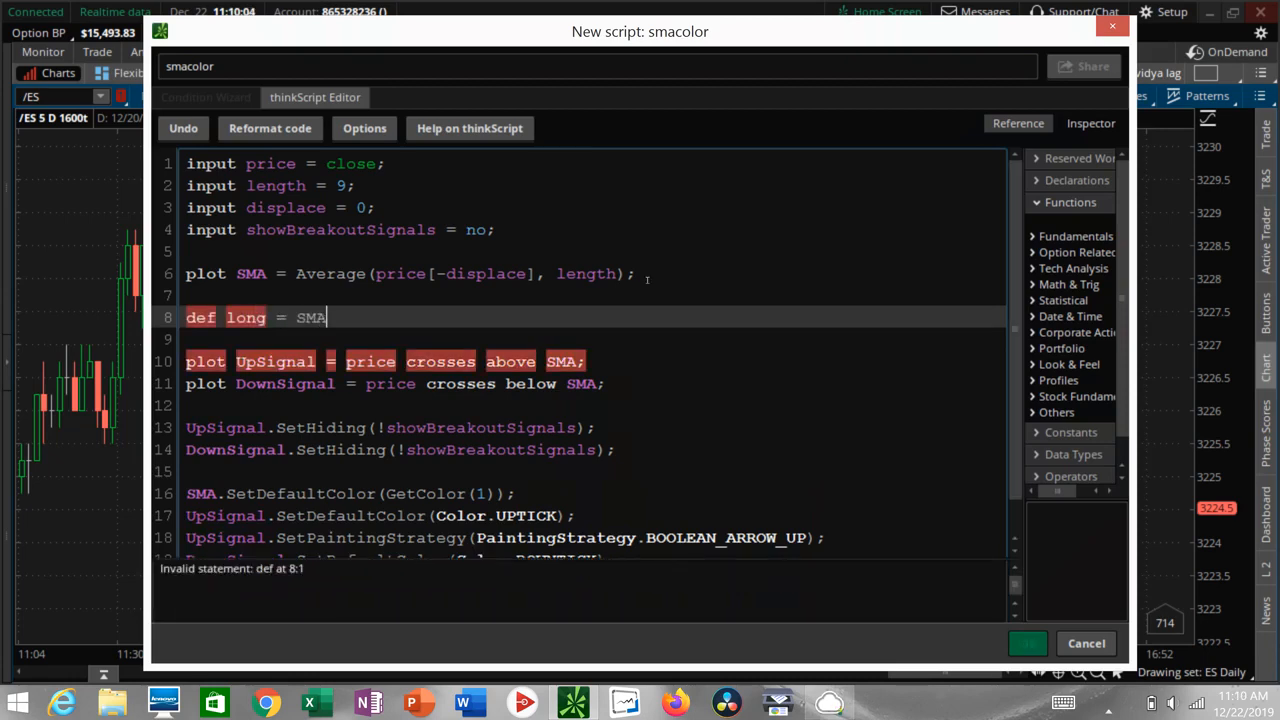
{"action": "type", "text": "."}
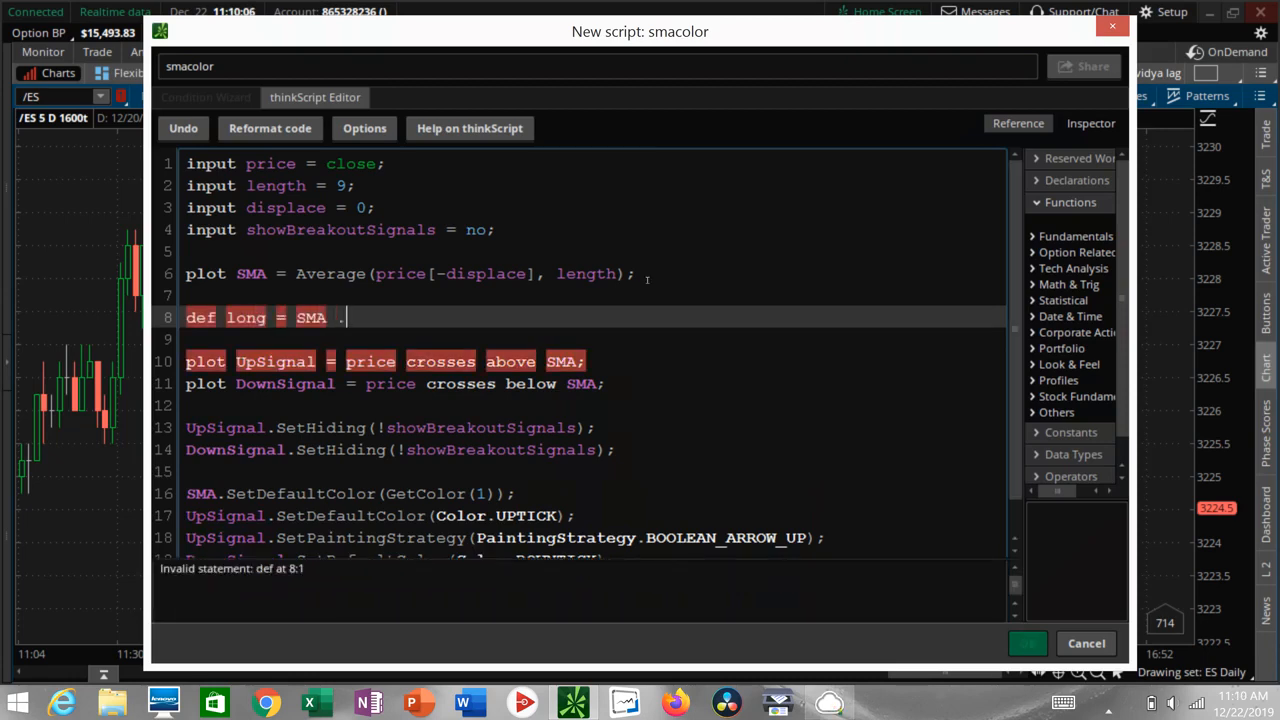
{"action": "key", "text": "Backspace"}
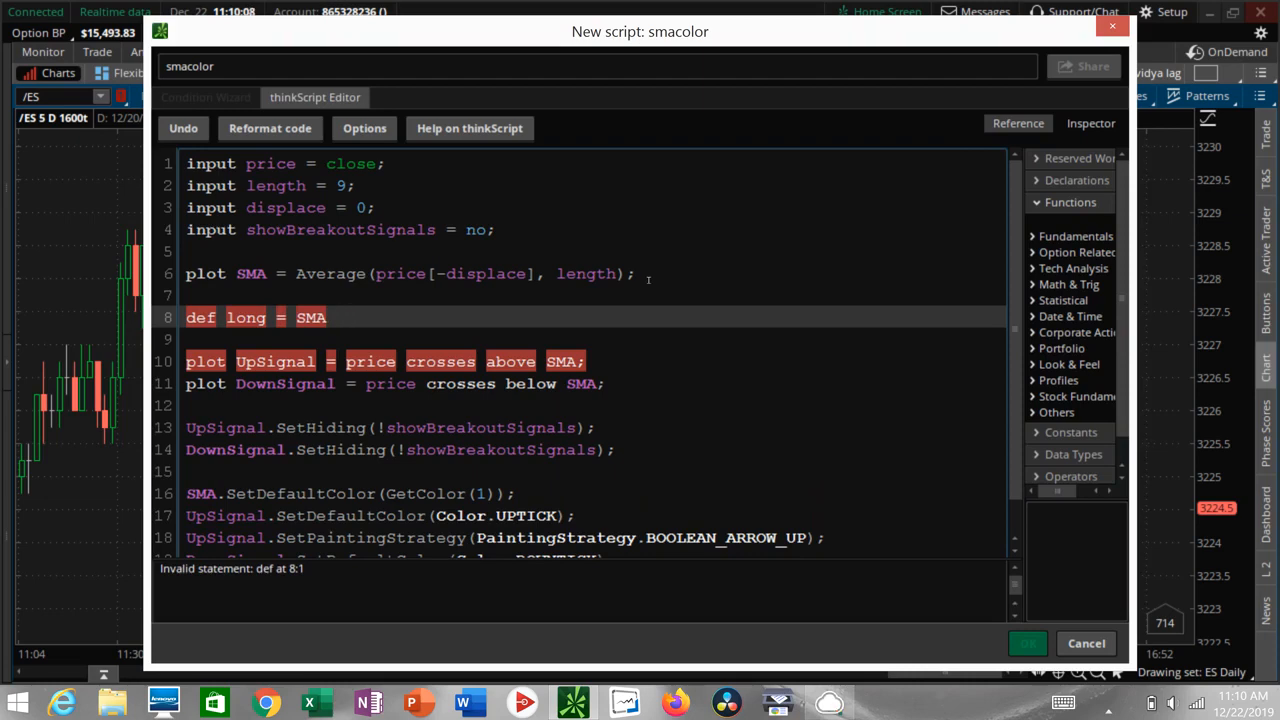
{"action": "type", "text": "> SMA"}
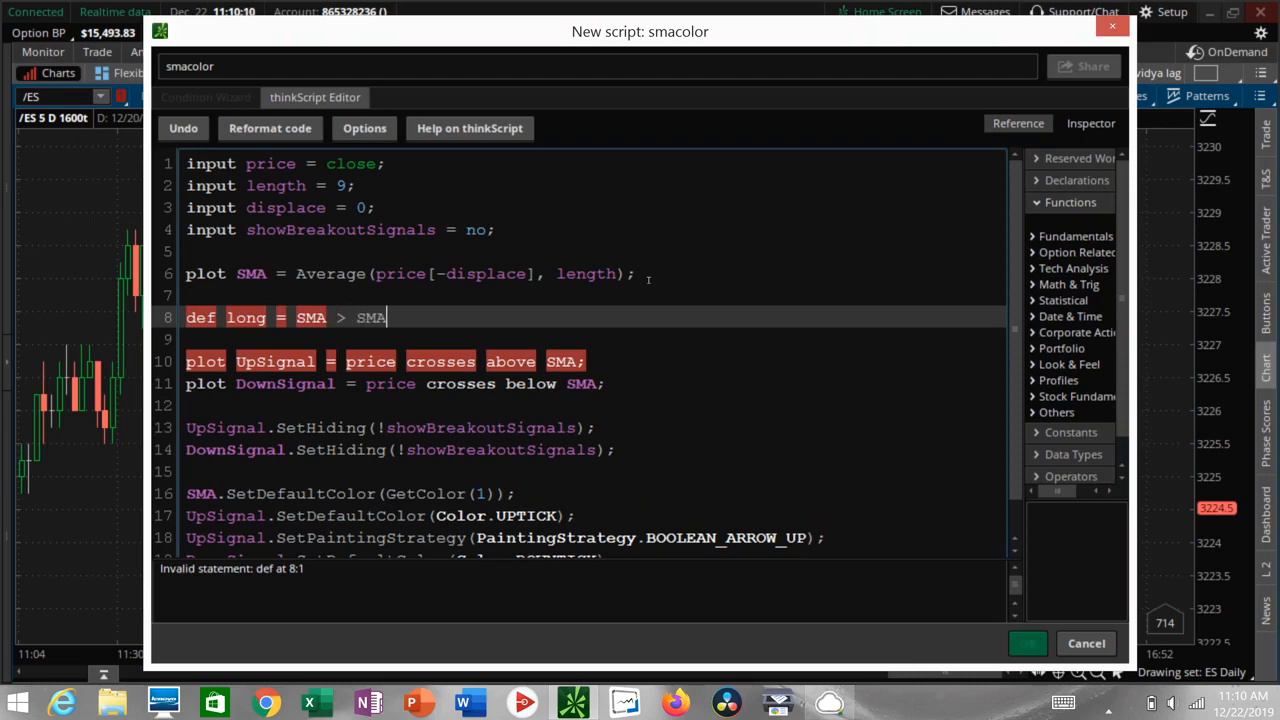
{"action": "type", "text": "[1"}
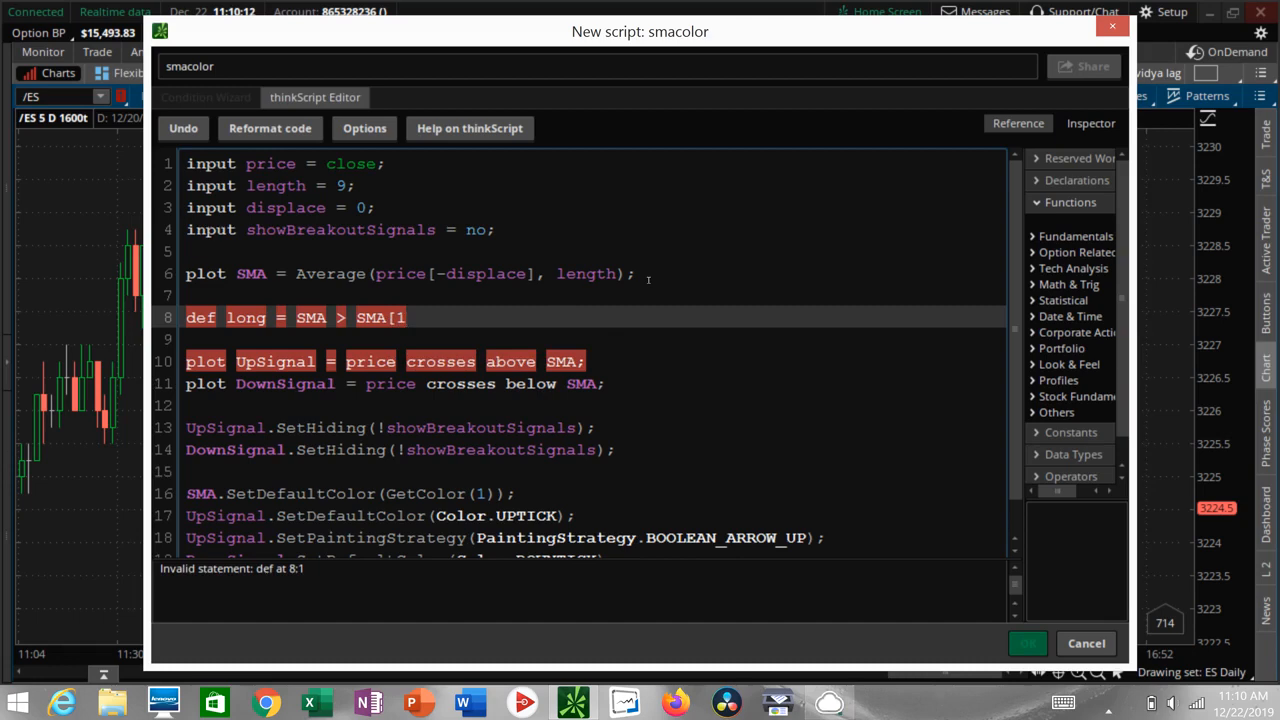
{"action": "type", "text": "];"}
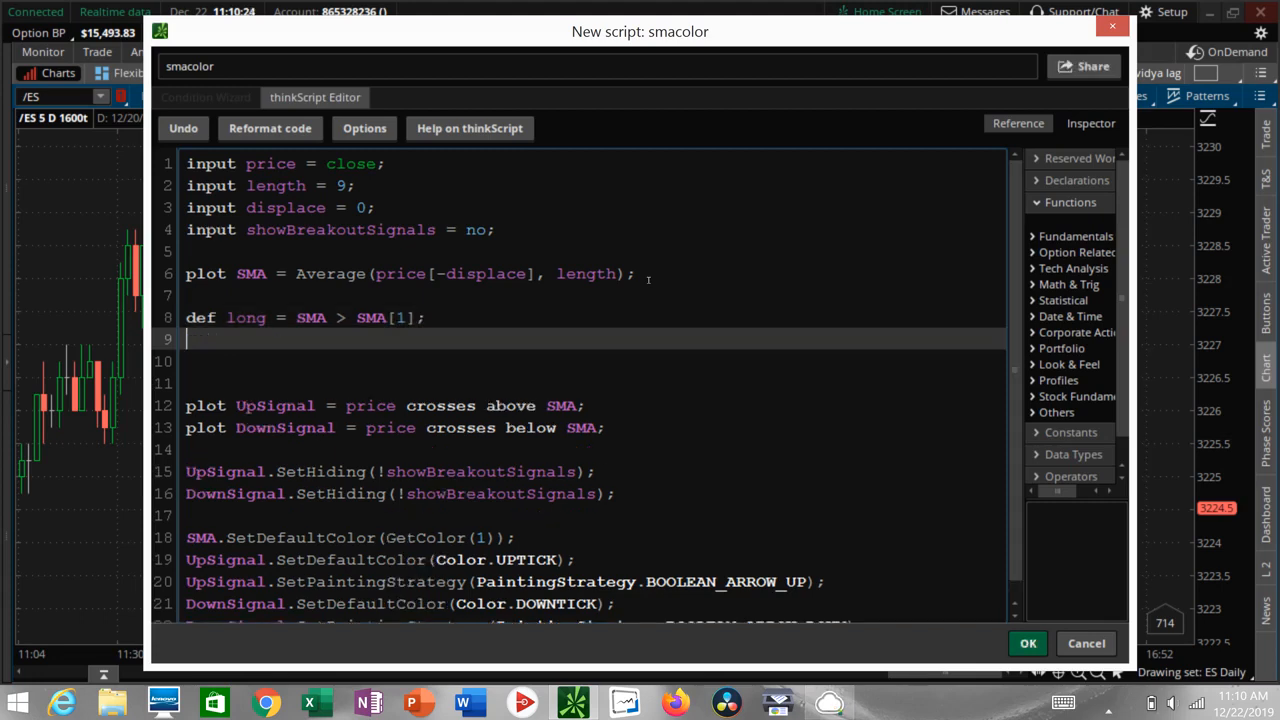
- Write 'def short = SMA < SMA[1];' on line 9
{"action": "type", "text": "def short ="}
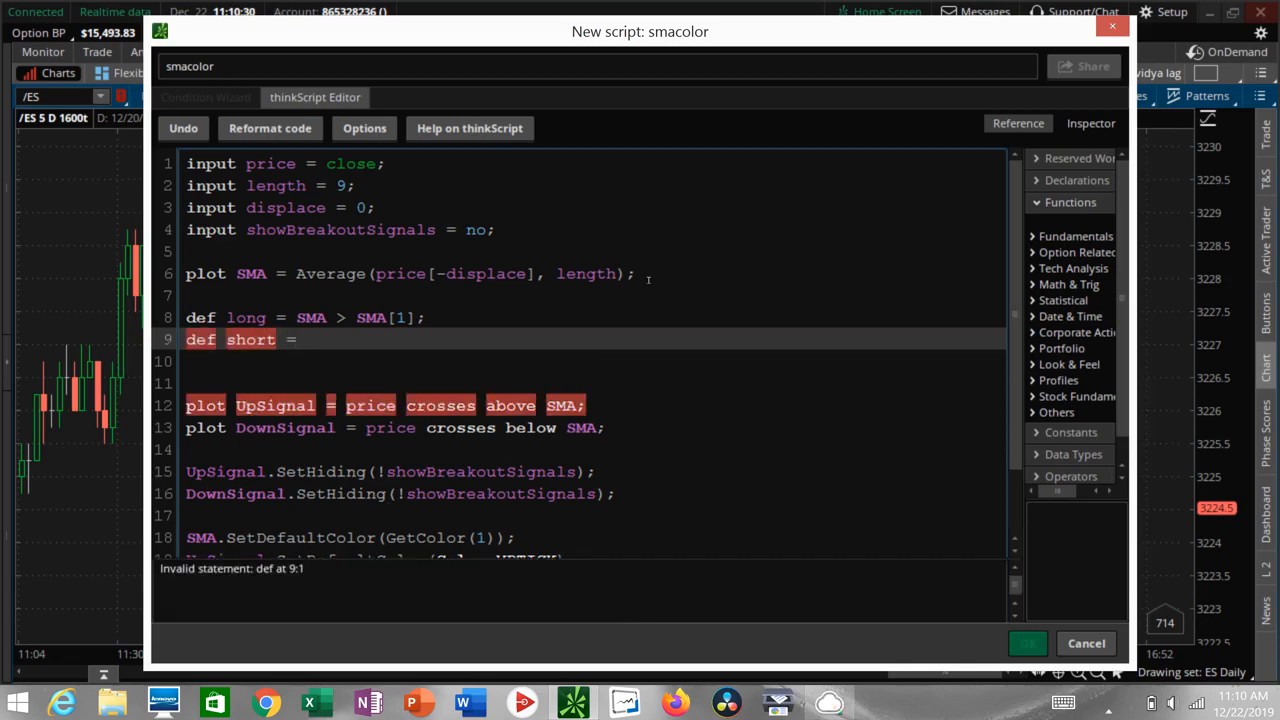
{"action": "type", "text": "SMA"}
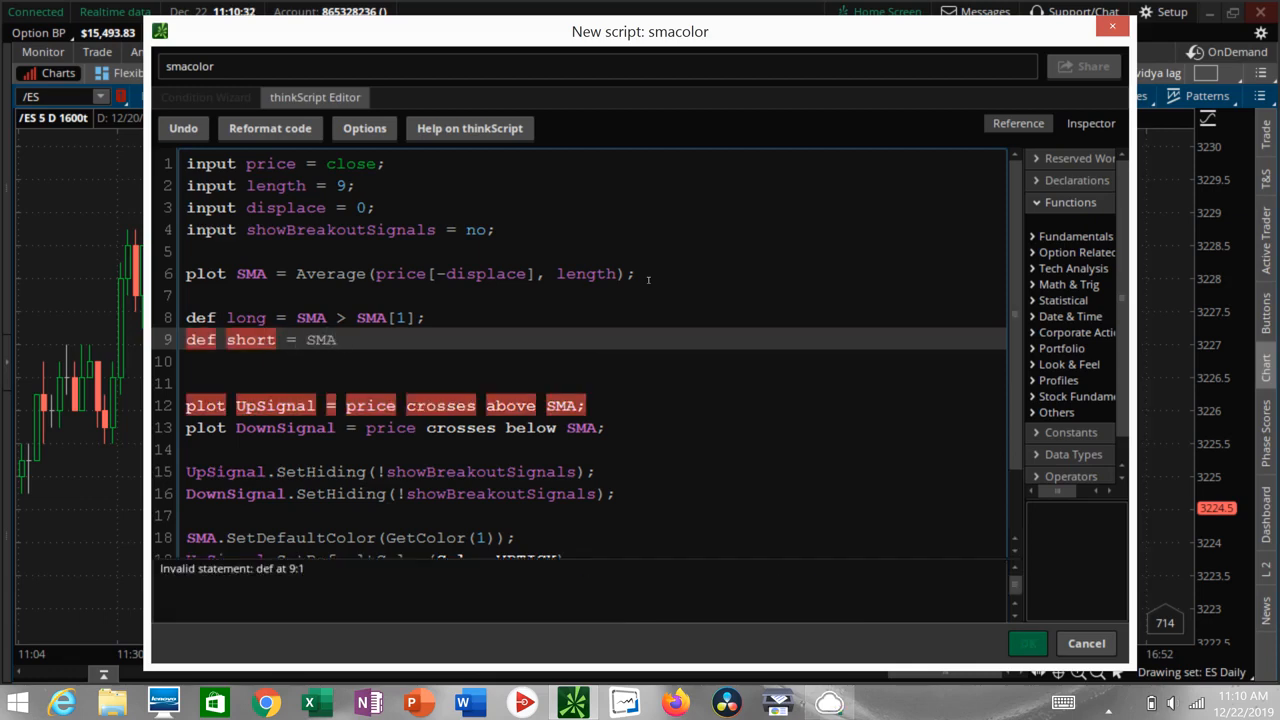
{"action": "type", "text": "<"}
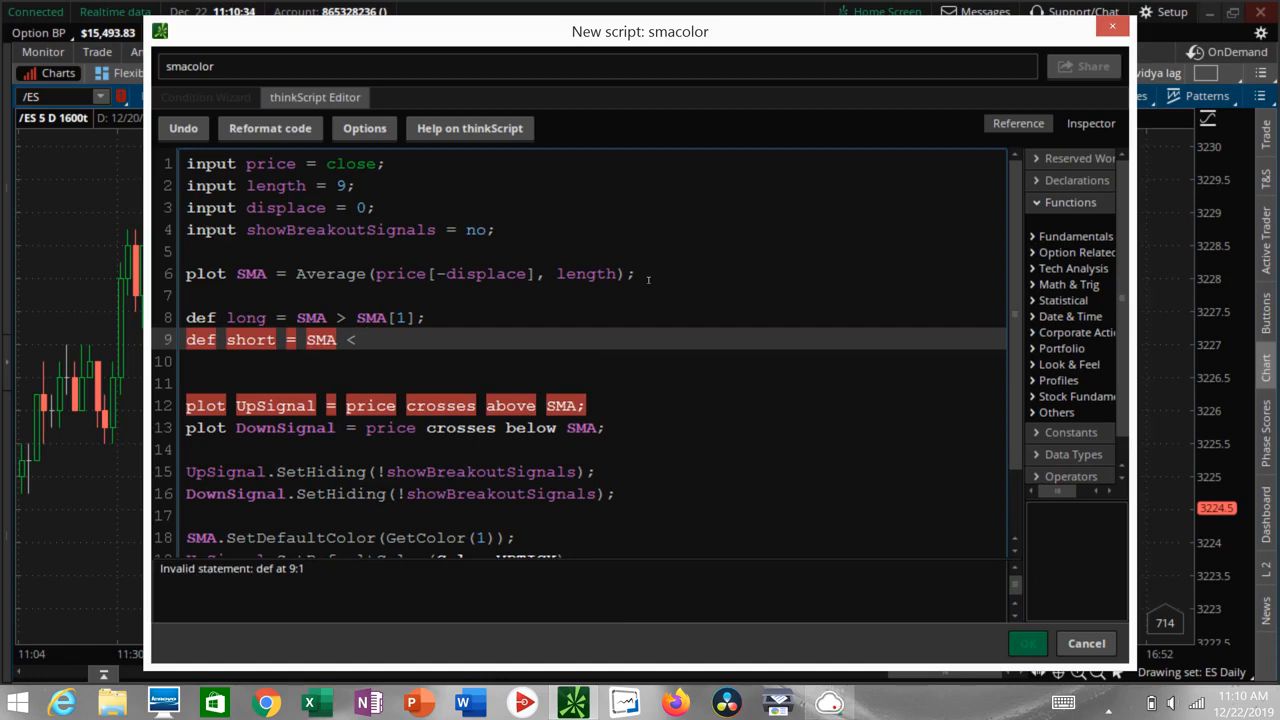
{"action": "type", "text": "SMA"}
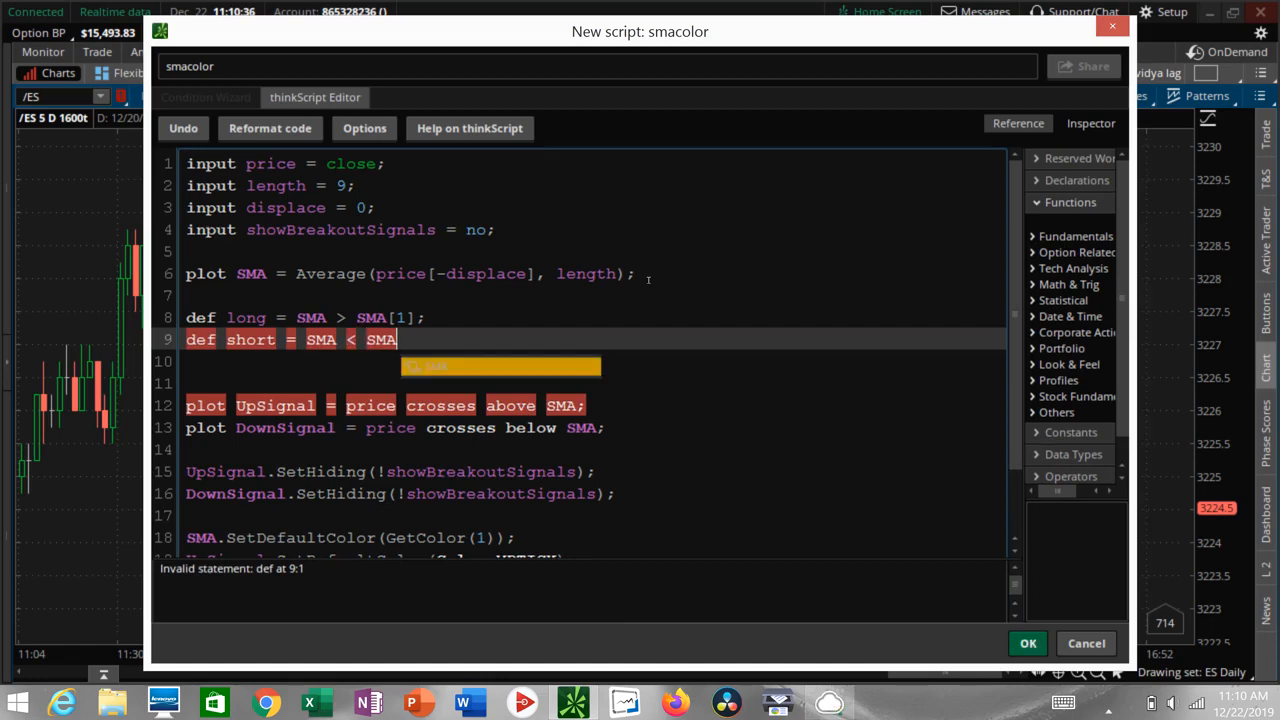
{"action": "type", "text": "[1];"}
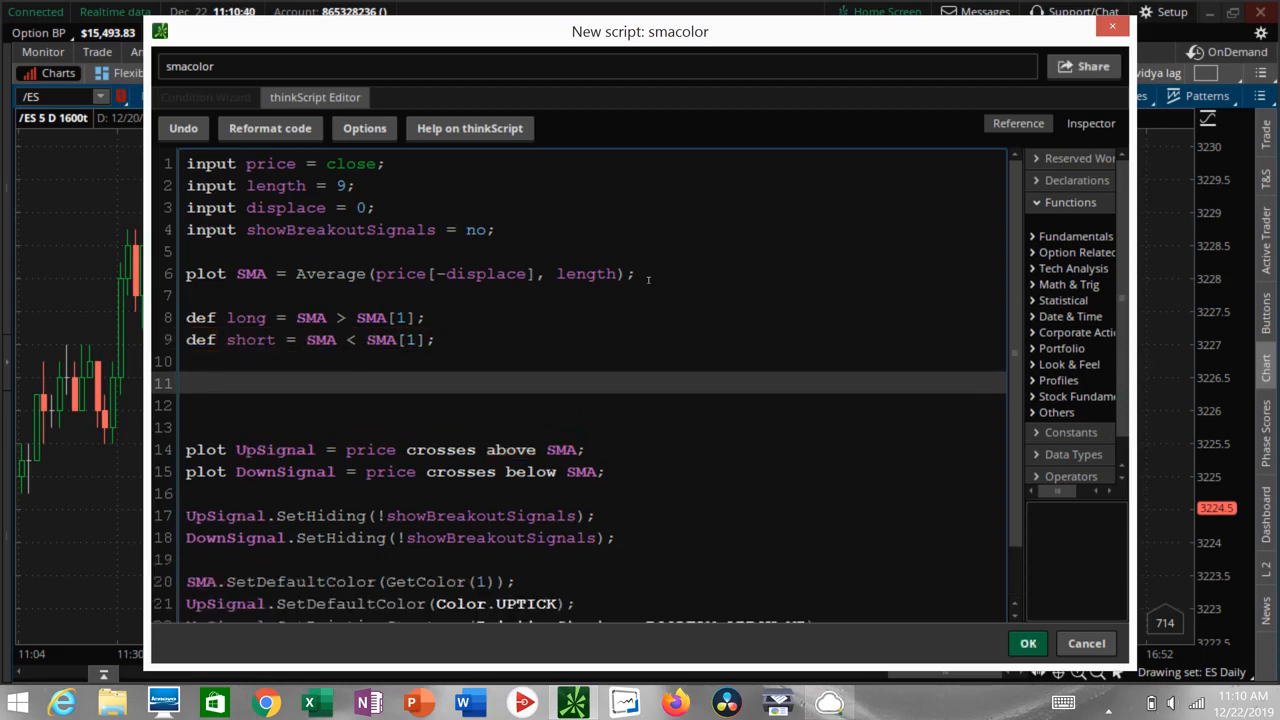
- Begin line 11 with 'SMA.AssignValueColor(if', using autocomplete for AssignValueColor
{"action": "type", "text": "SMA"}
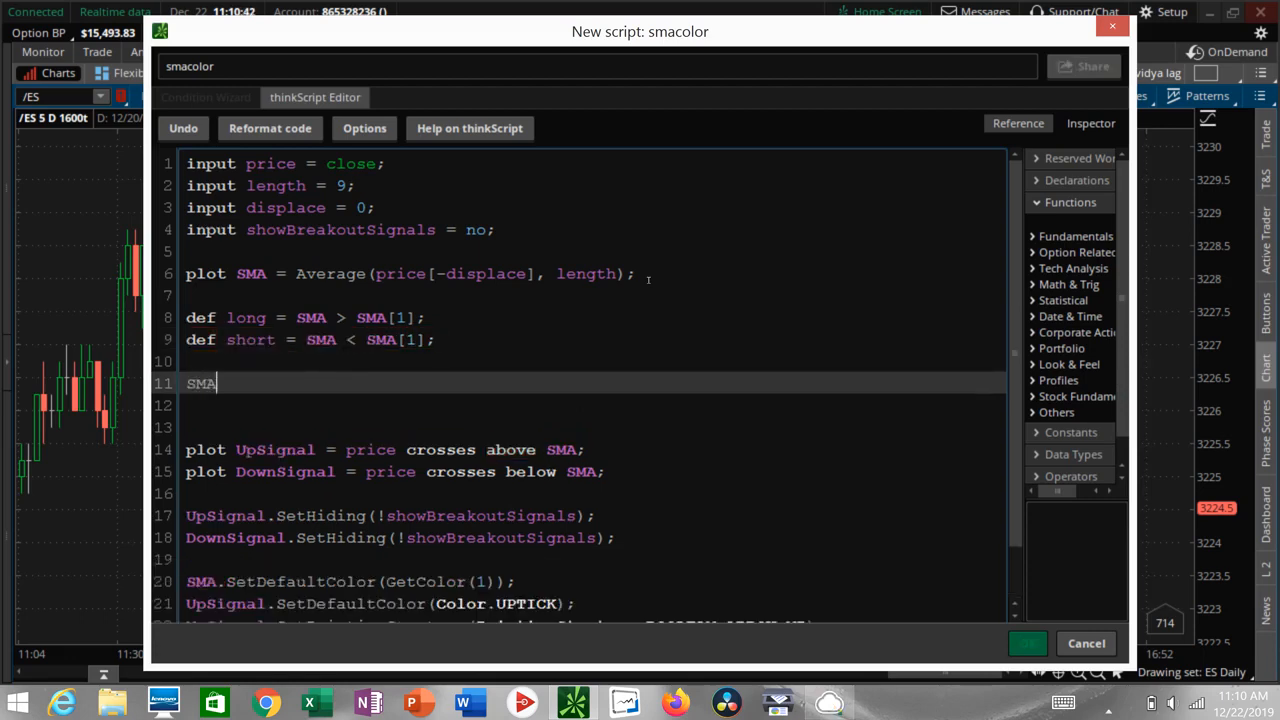
{"action": "type", "text": ".A"}
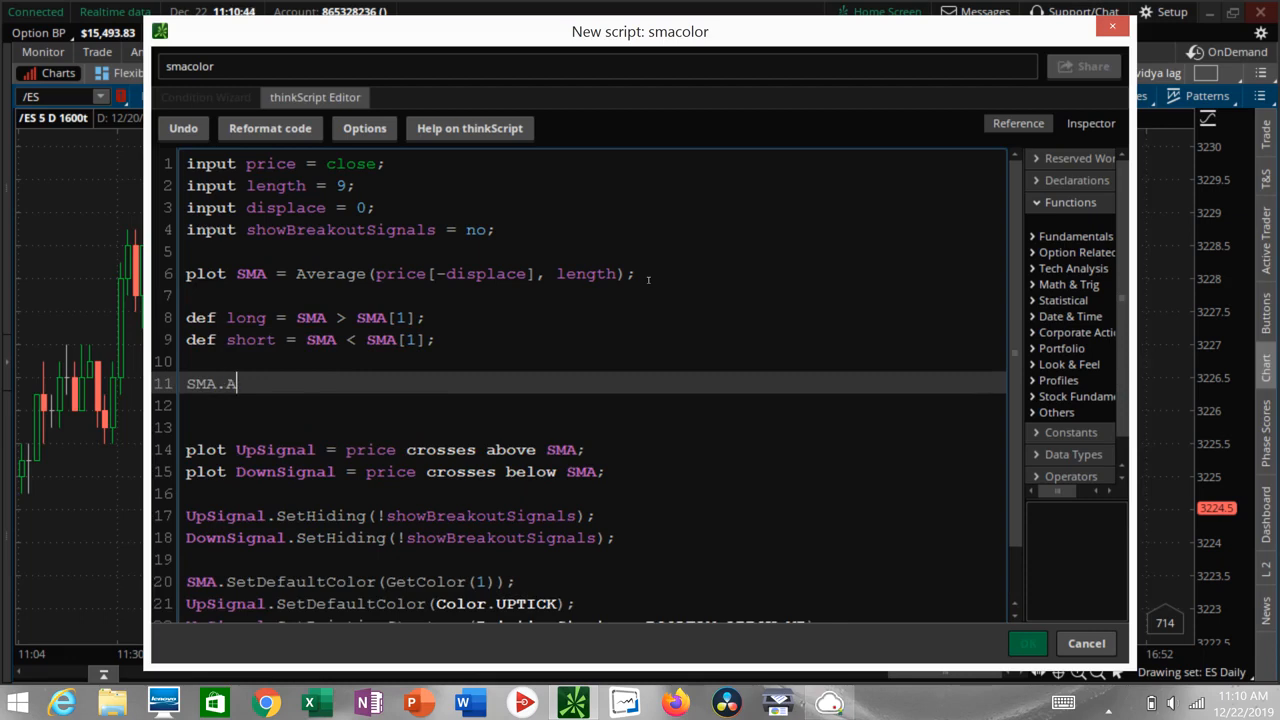
{"action": "type", "text": "ssign"}
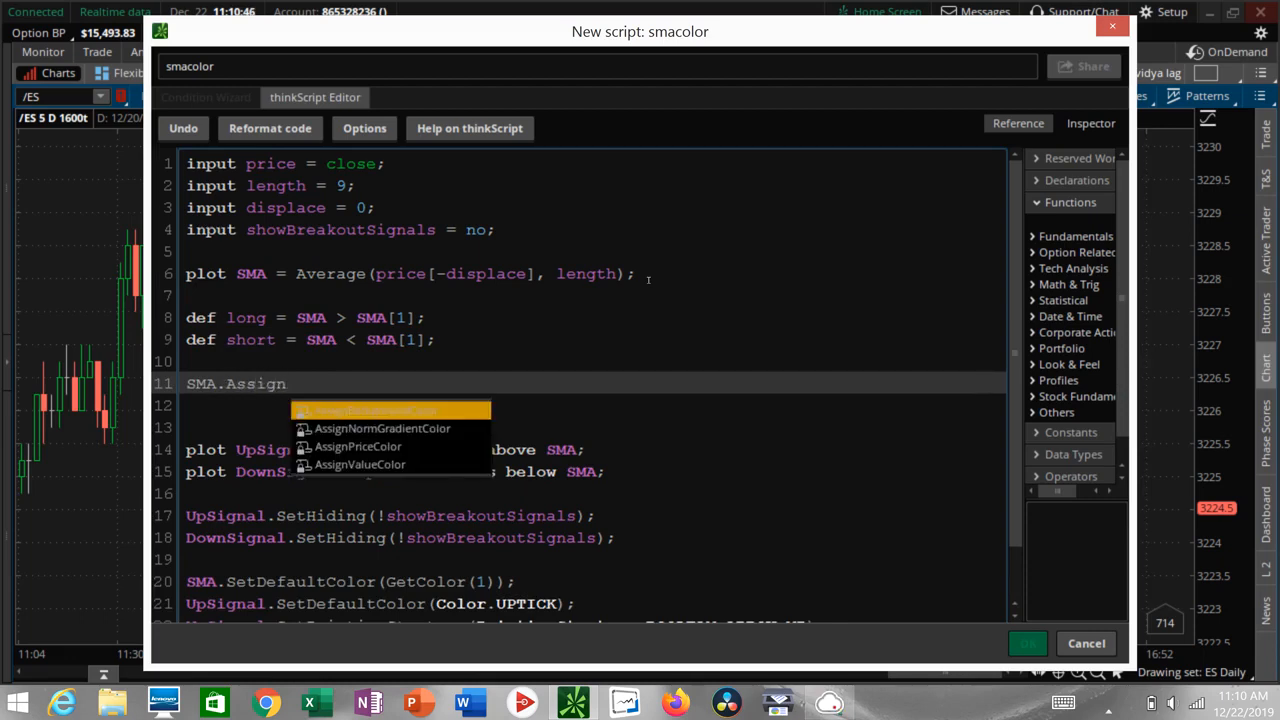
{"action": "left_click", "coordinate": [360, 464]}
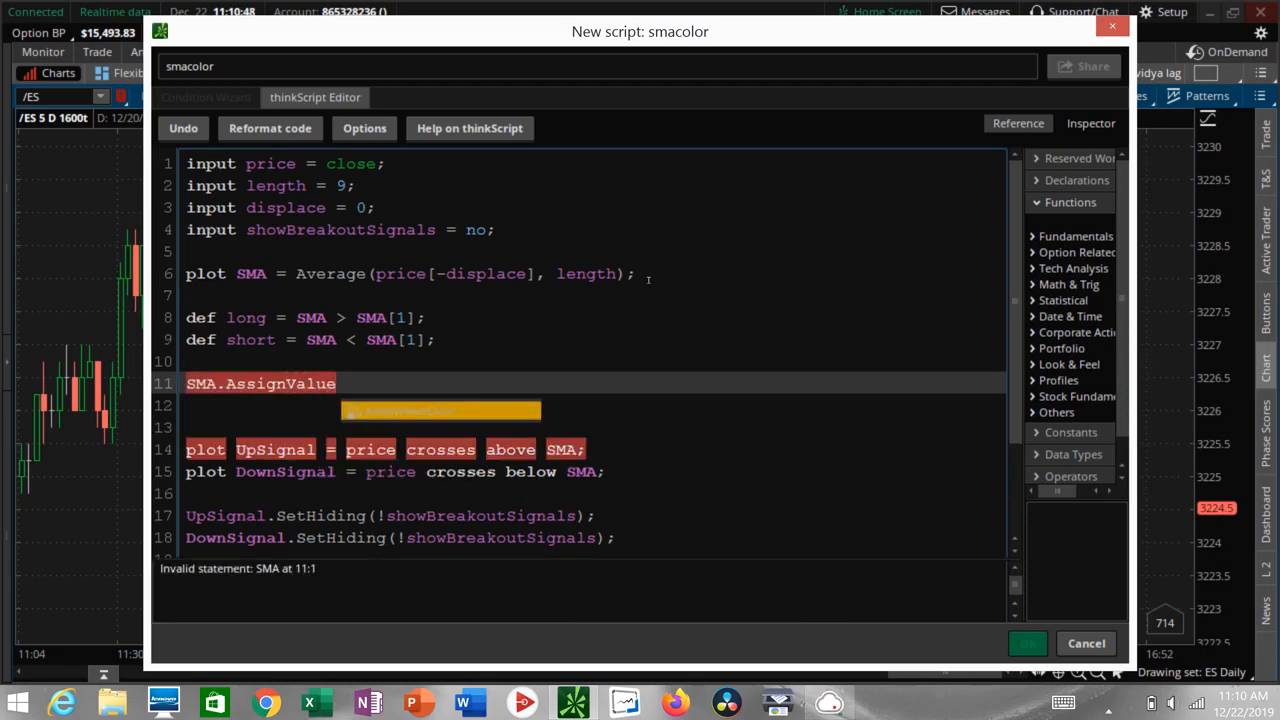
{"action": "type", "text": "Color("}
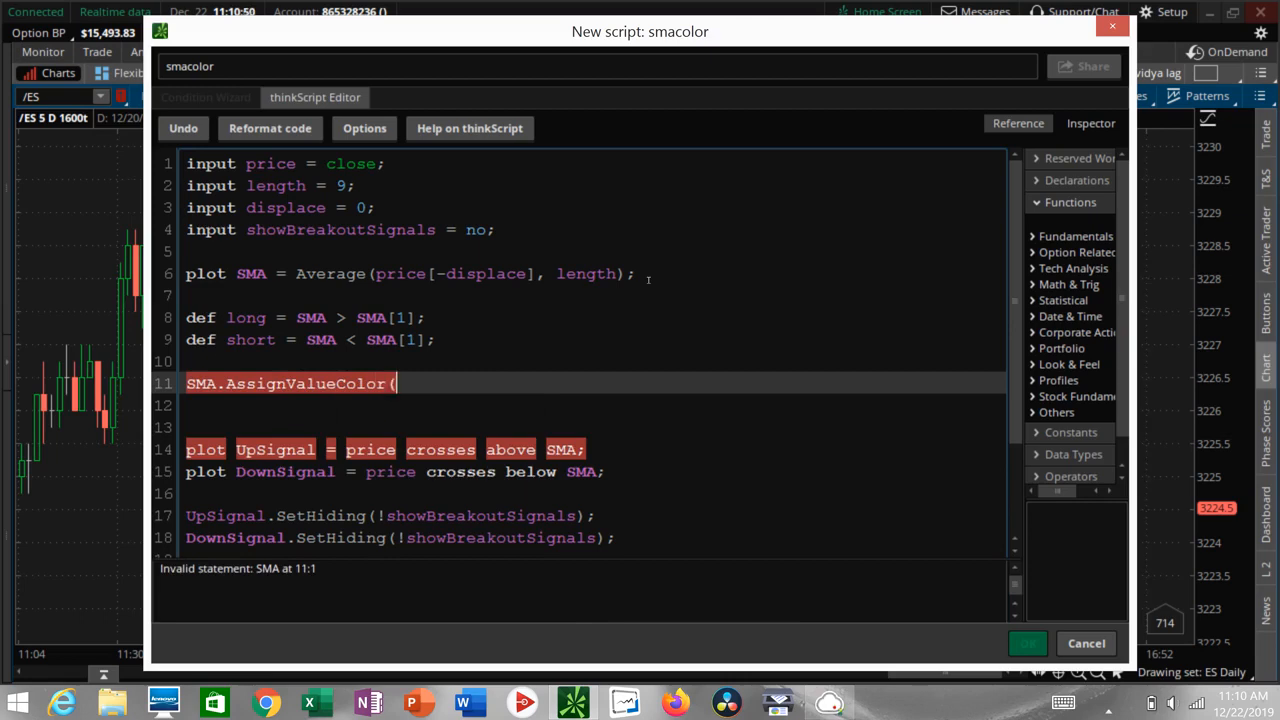
{"action": "type", "text": "if long then"}
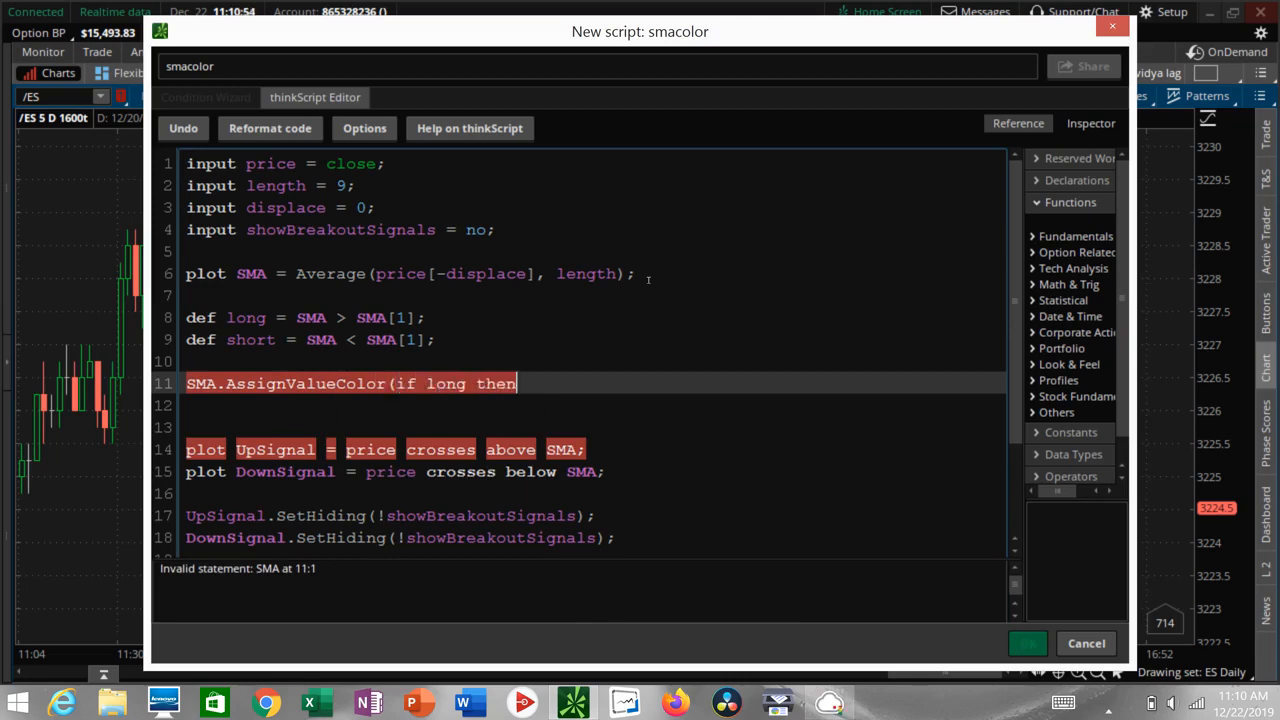
- Complete the statement: color.green if long, color.red if short, else color.current
{"action": "type", "text": "color.gree"}
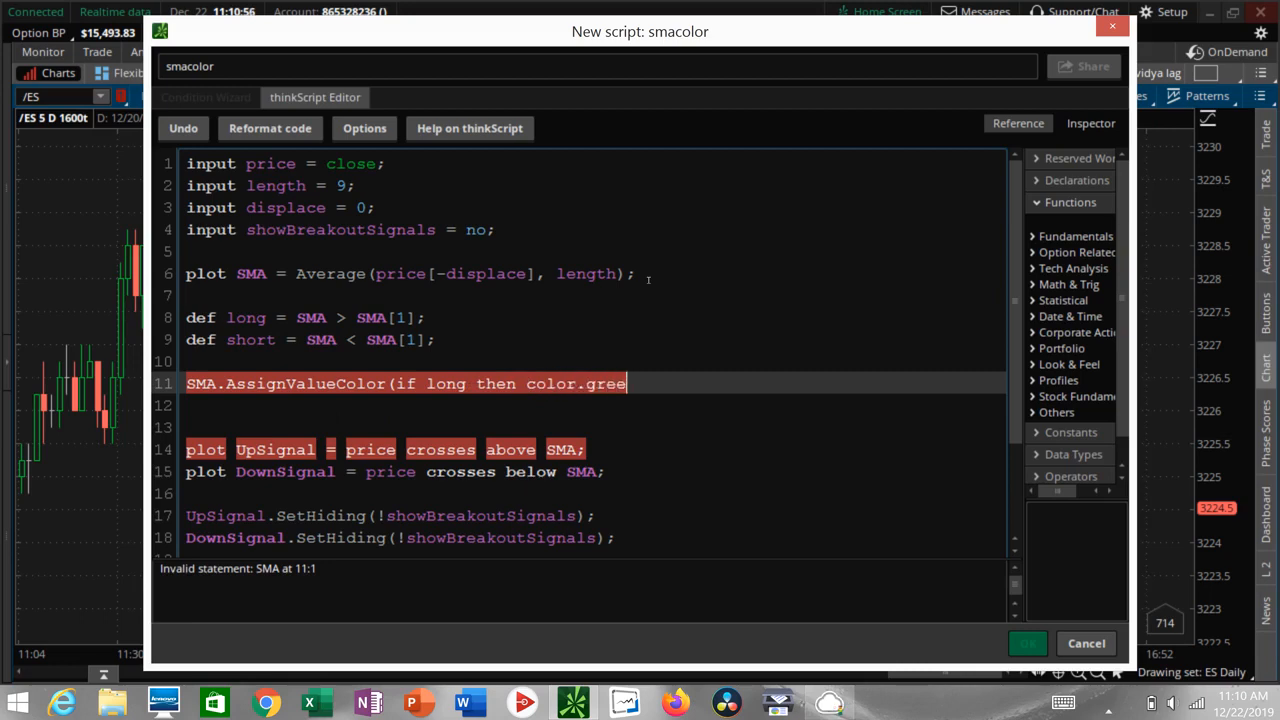
{"action": "type", "text": "n eld"}
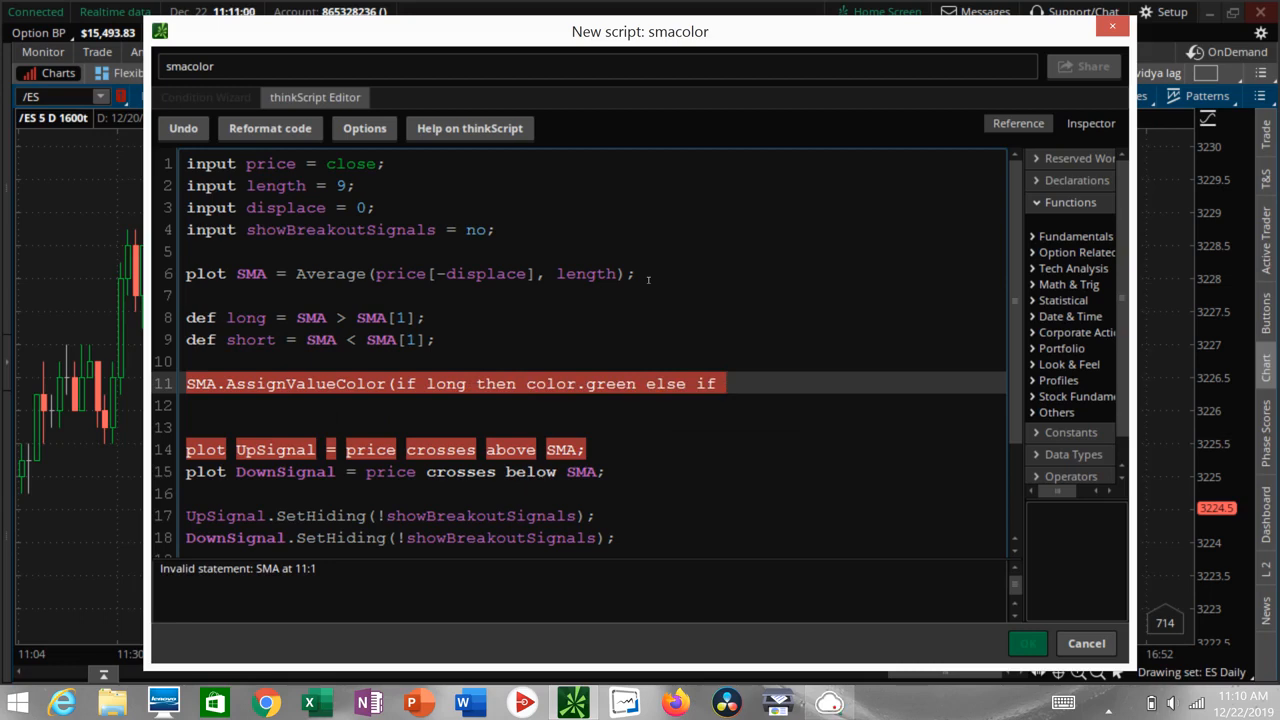
{"action": "type", "text": "short co"}
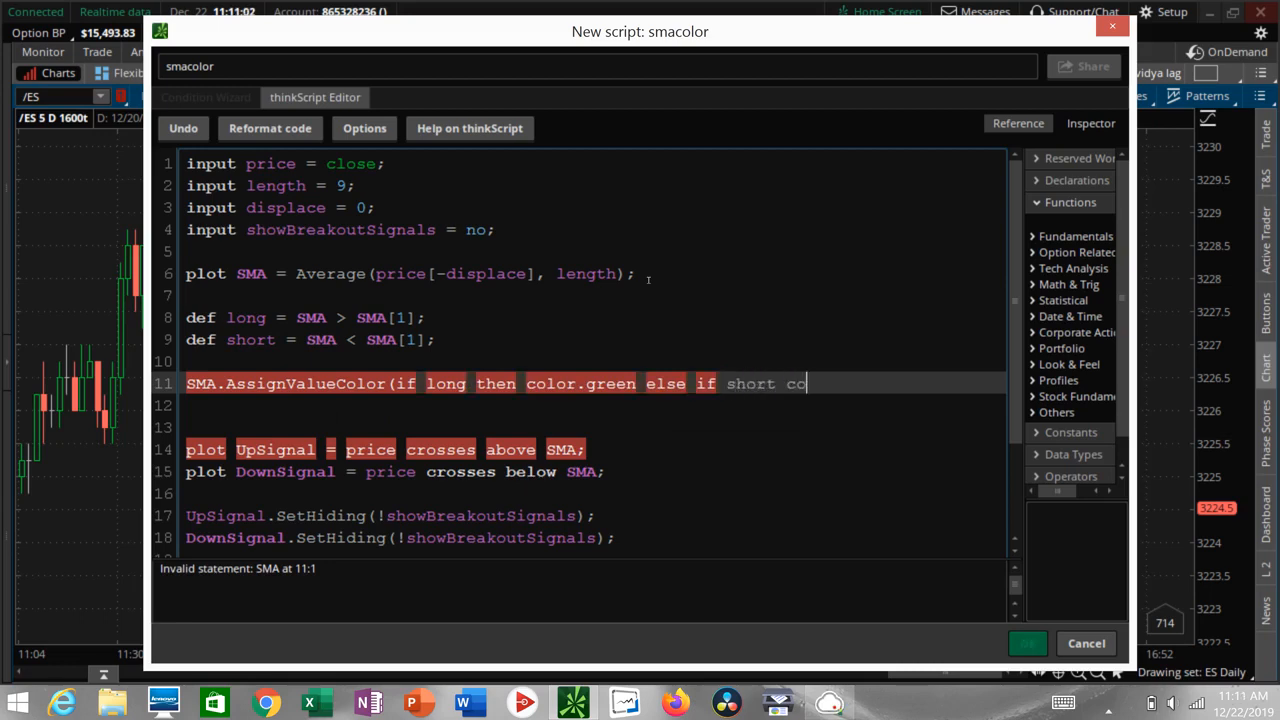
{"action": "type", "text": "lor.red"}
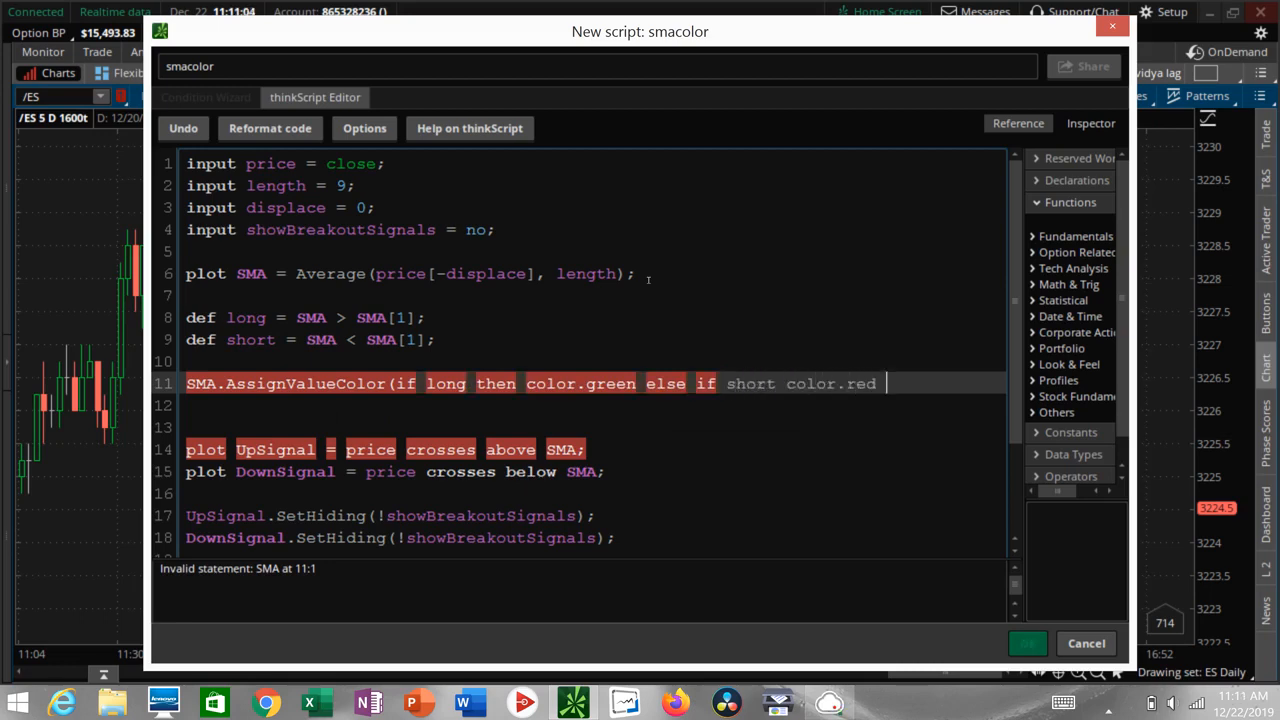
{"action": "type", "text": "els"}
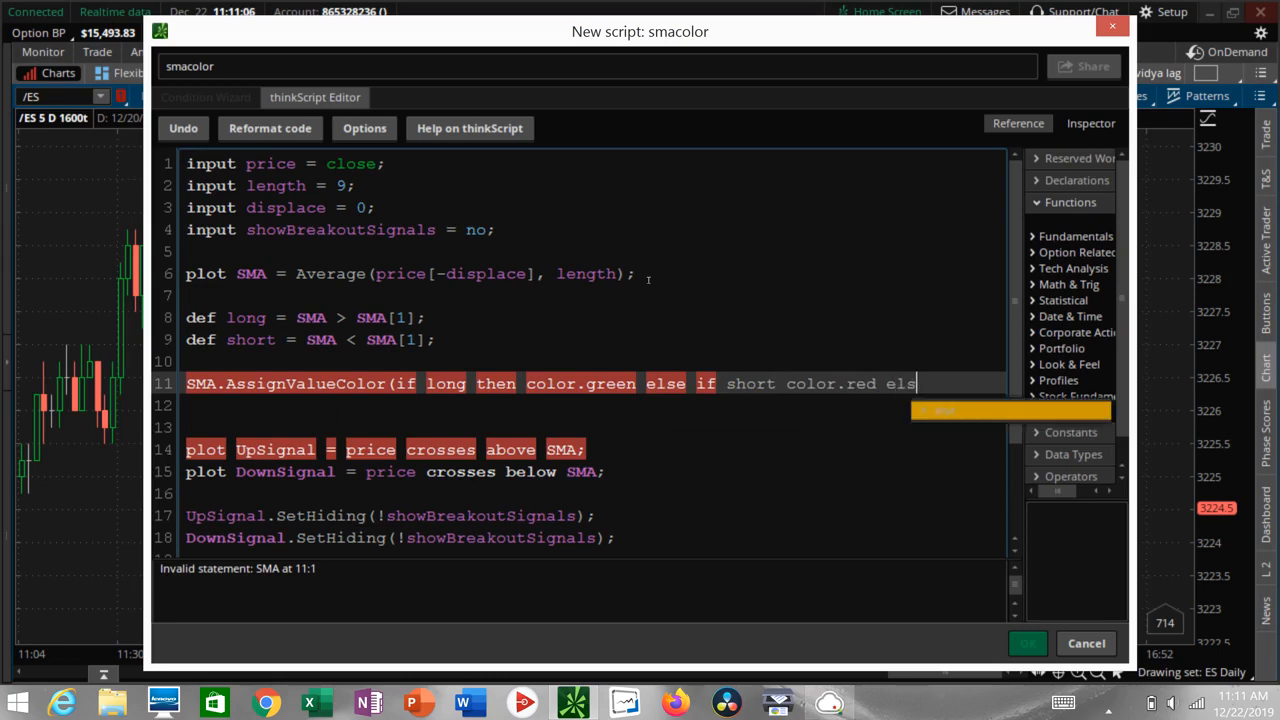
{"action": "type", "text": "co"}
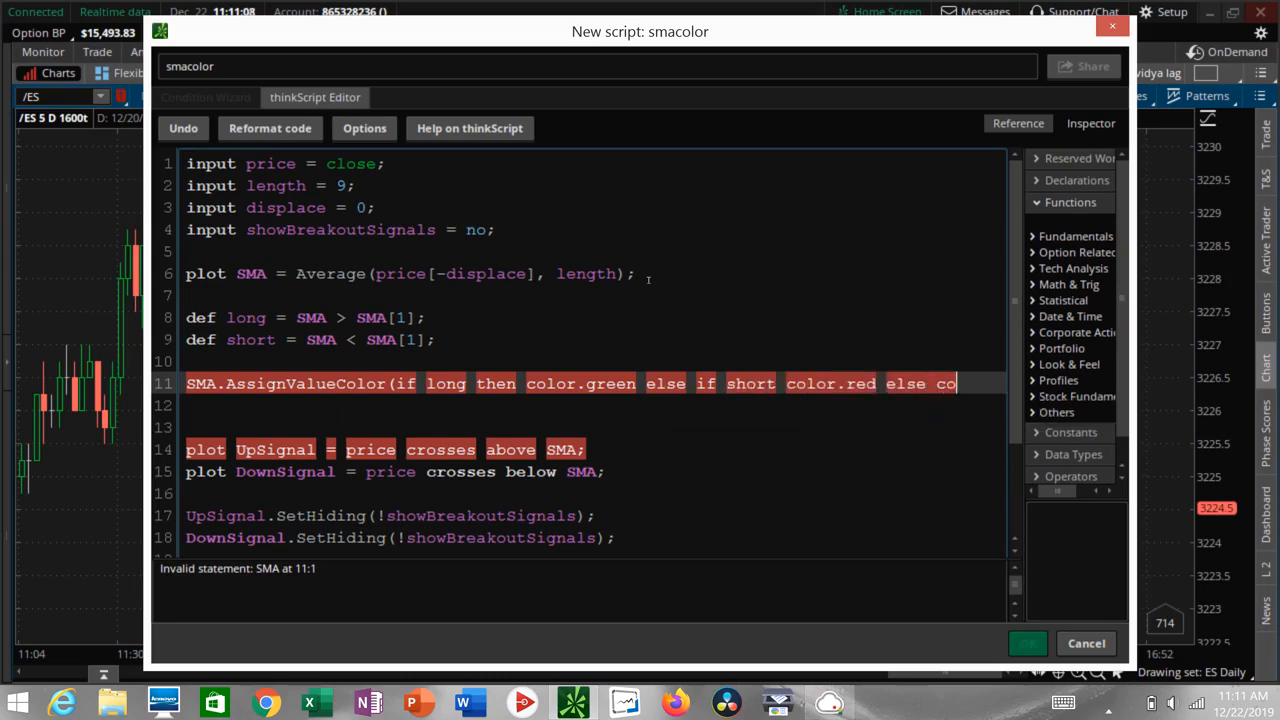
{"action": "type", "text": "color.curr"}
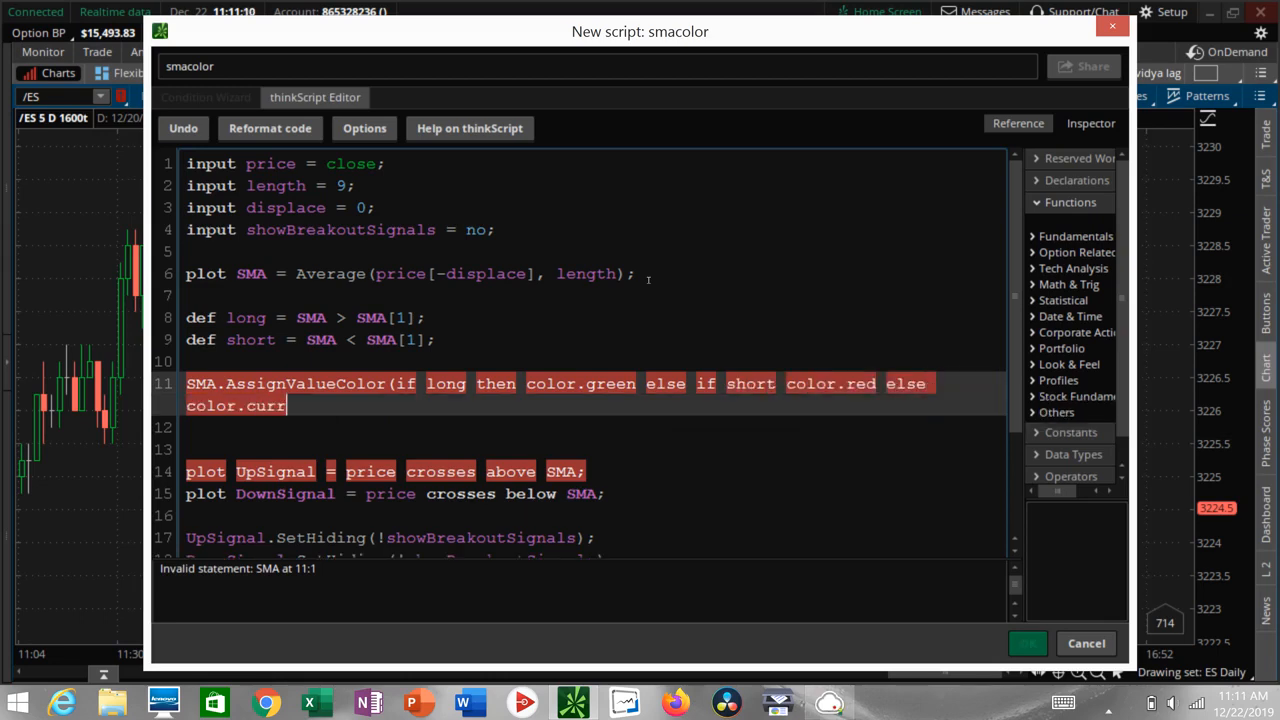
{"action": "type", "text": "ent);"}
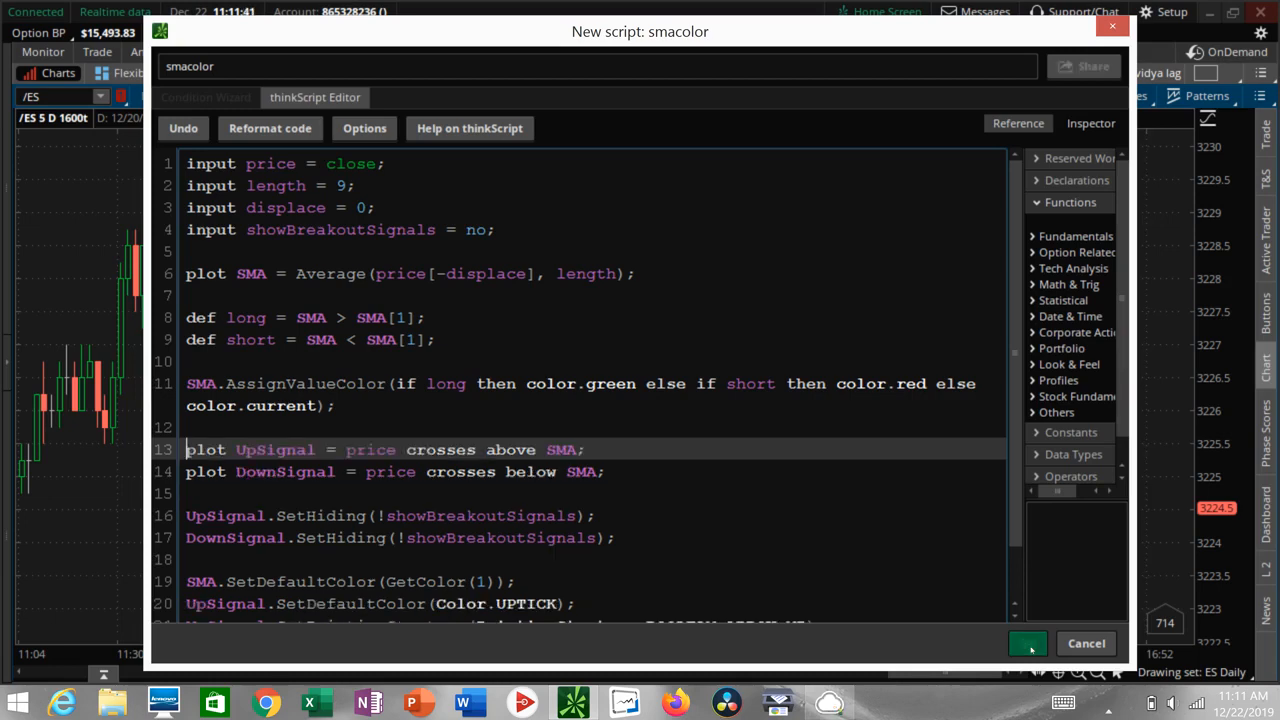
- Save the smacolor script and confirm Edit Studies to apply it to the chart
{"action": "left_click", "coordinate": [1027, 643]}
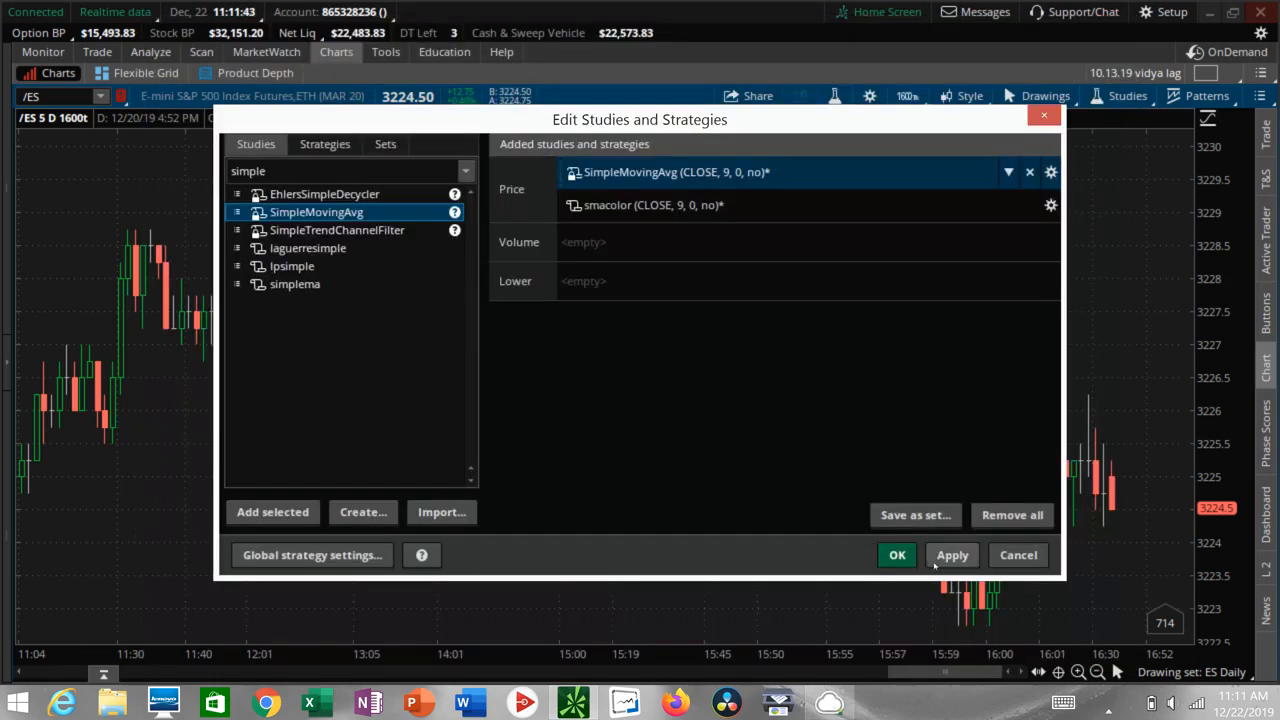
{"action": "left_click", "coordinate": [897, 555]}
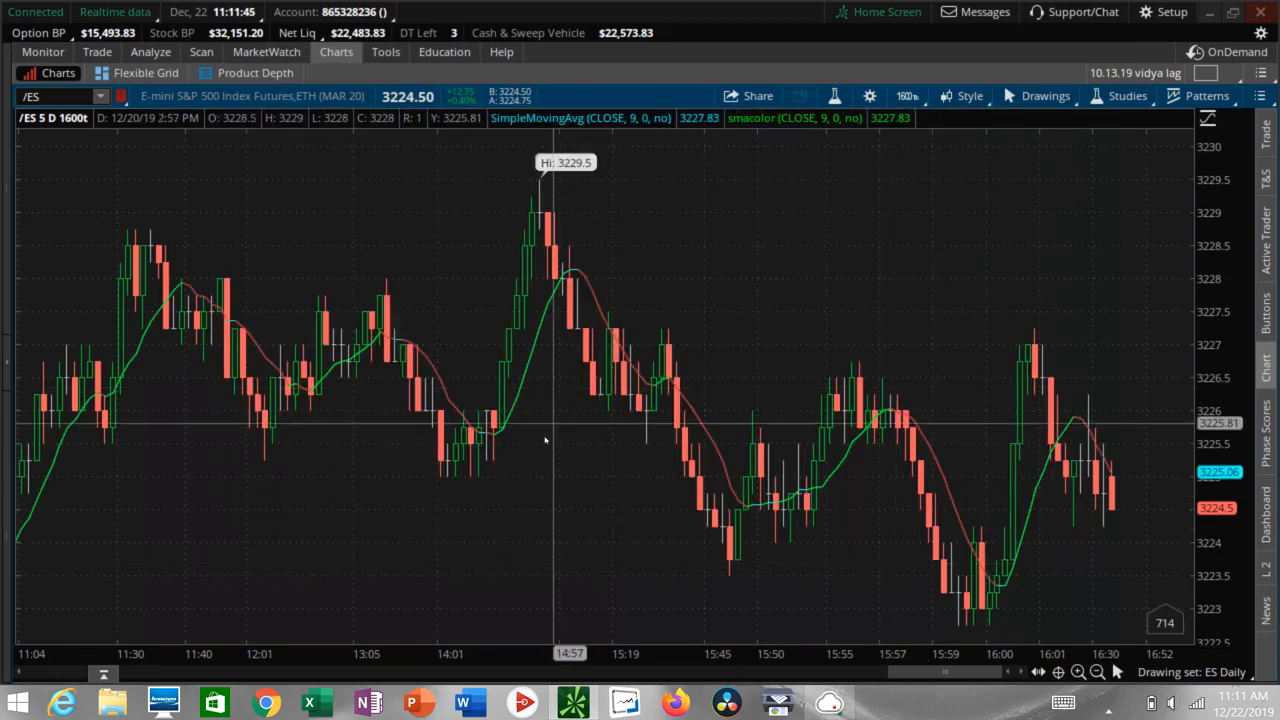
{"action": "mouse_move", "coordinate": [548, 345]}
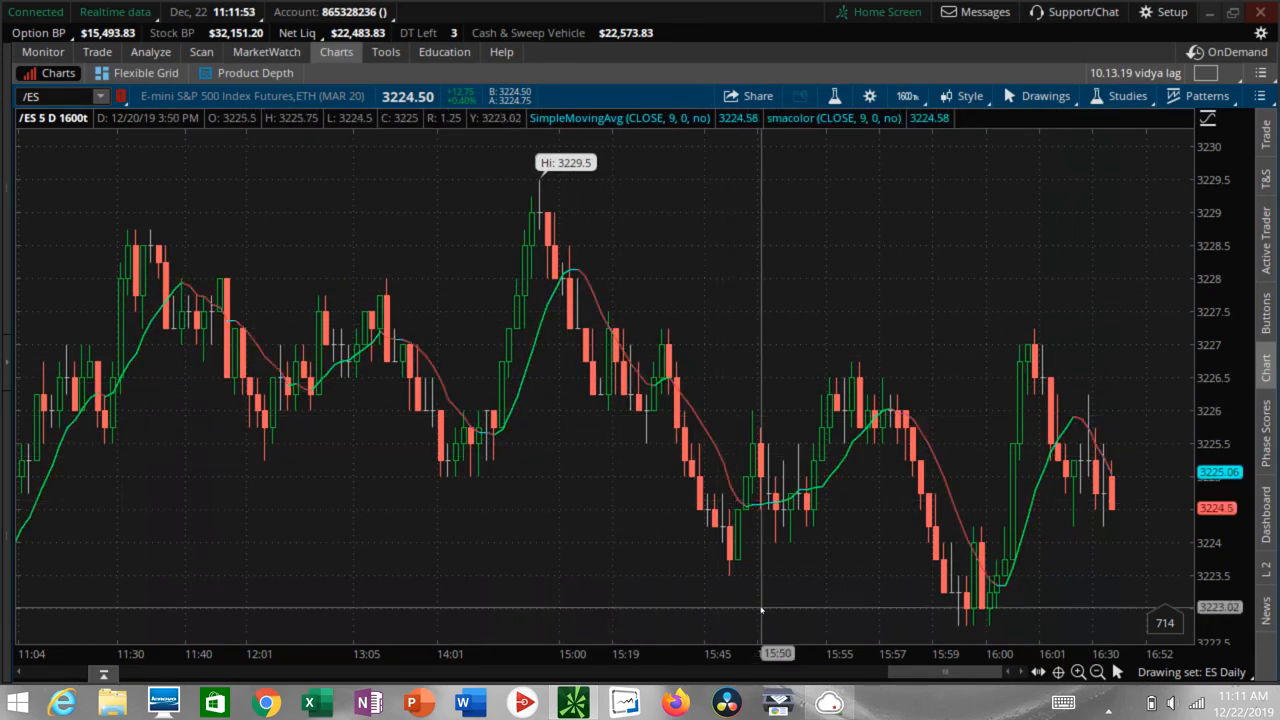
{"action": "mouse_move", "coordinate": [1047, 616]}
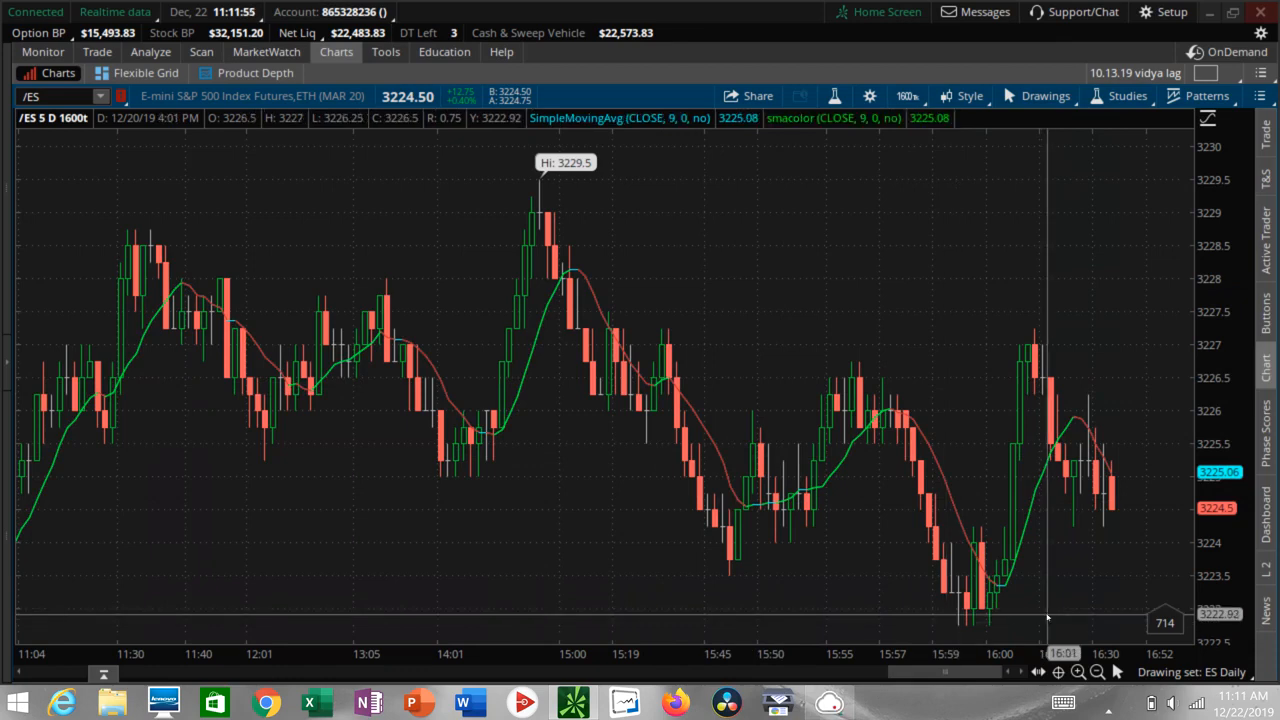